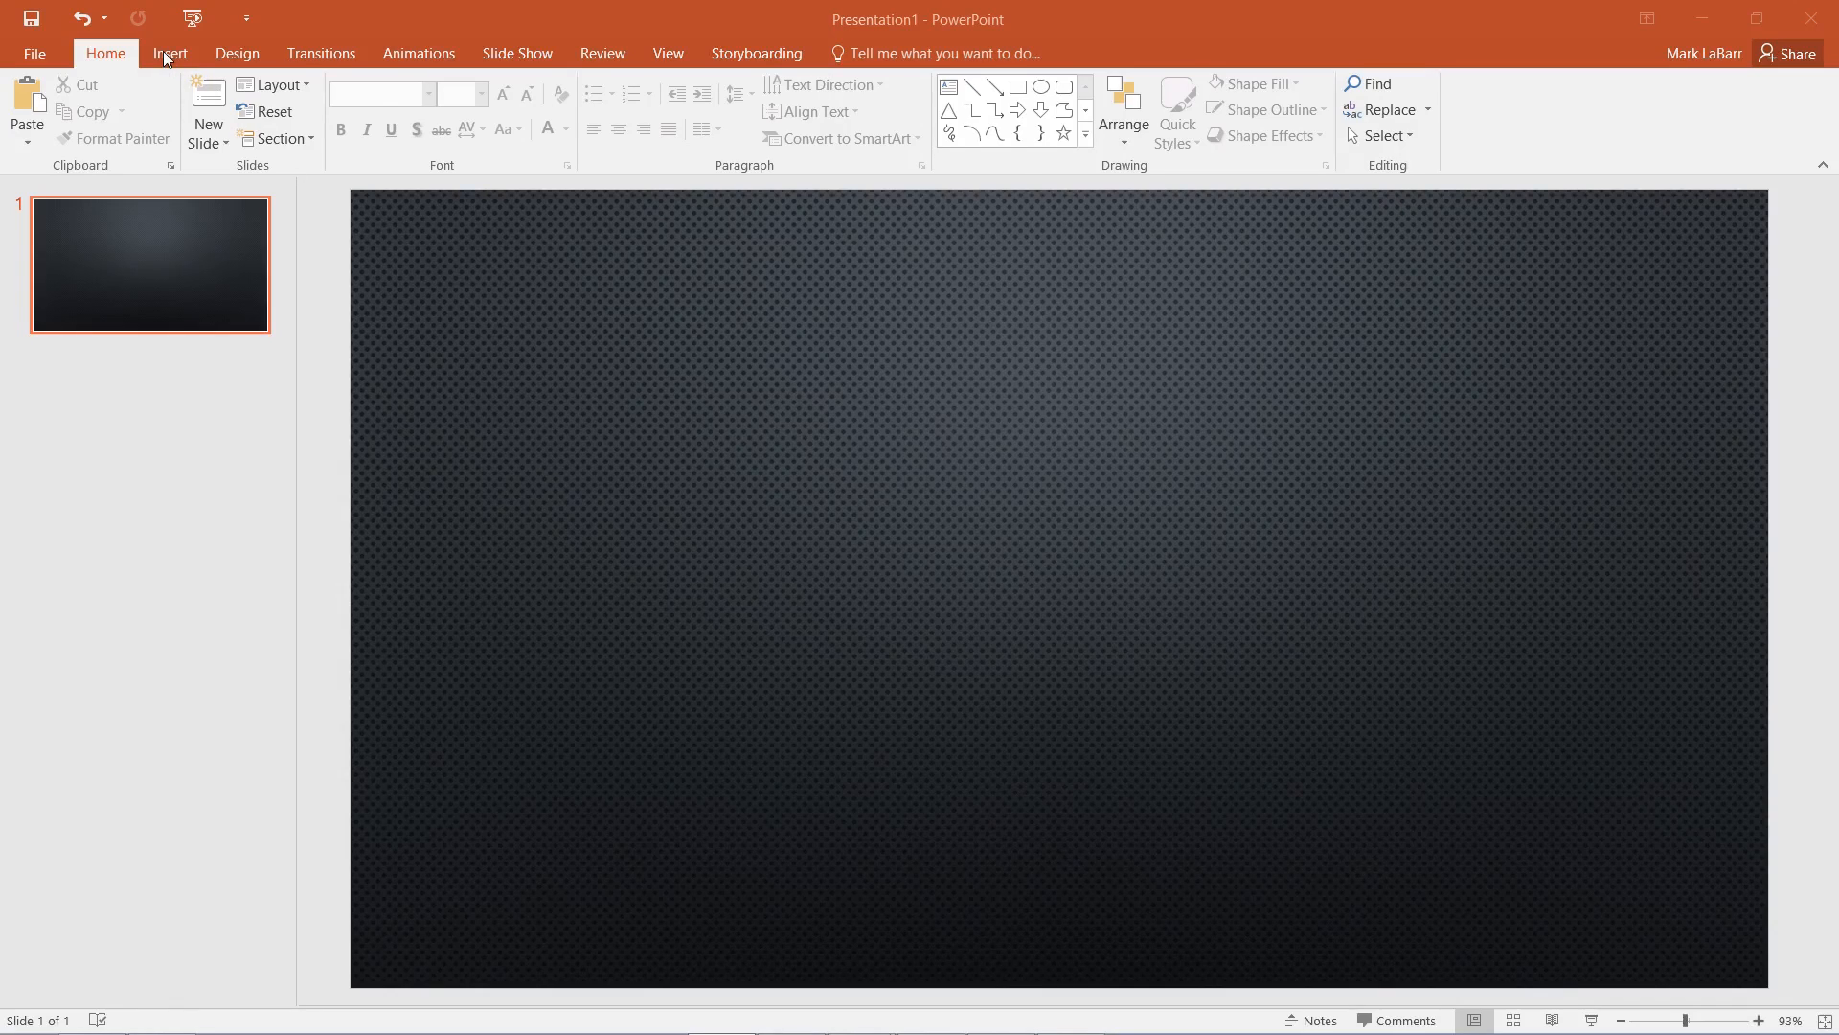
Open the Insert tab's Table menu and close it without adding a table
click(171, 53)
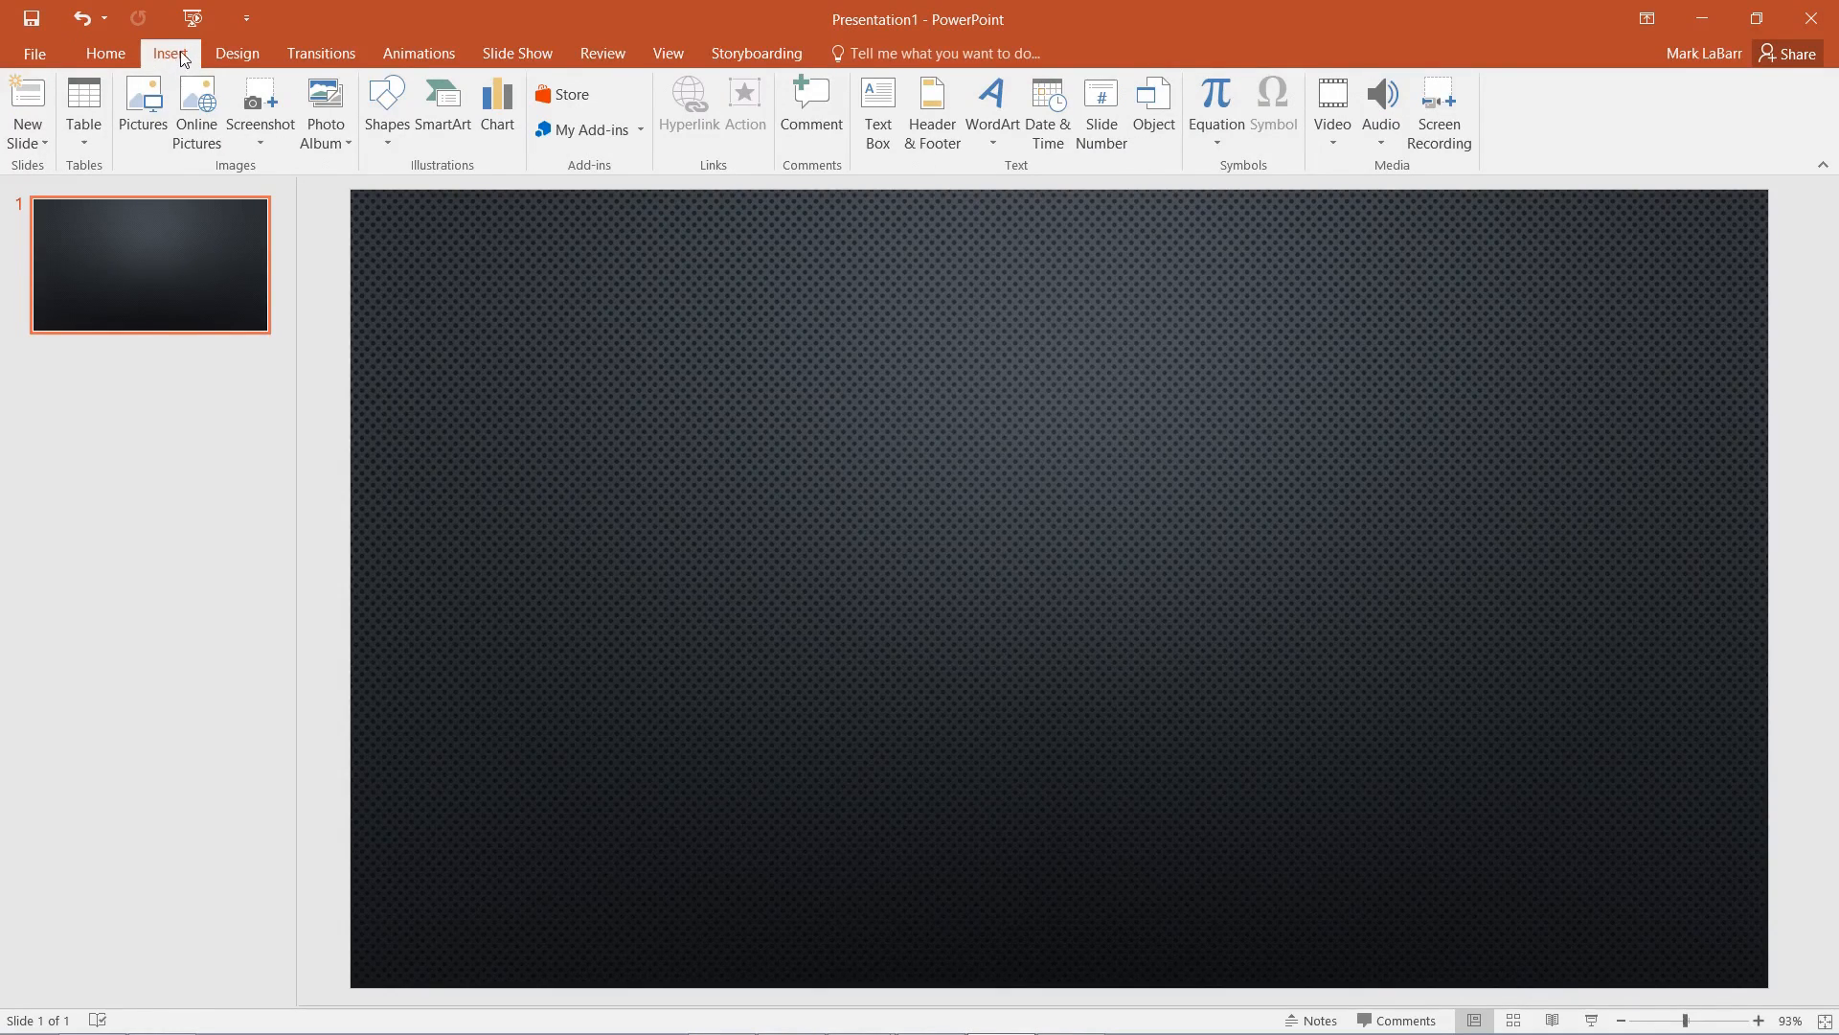
click(83, 105)
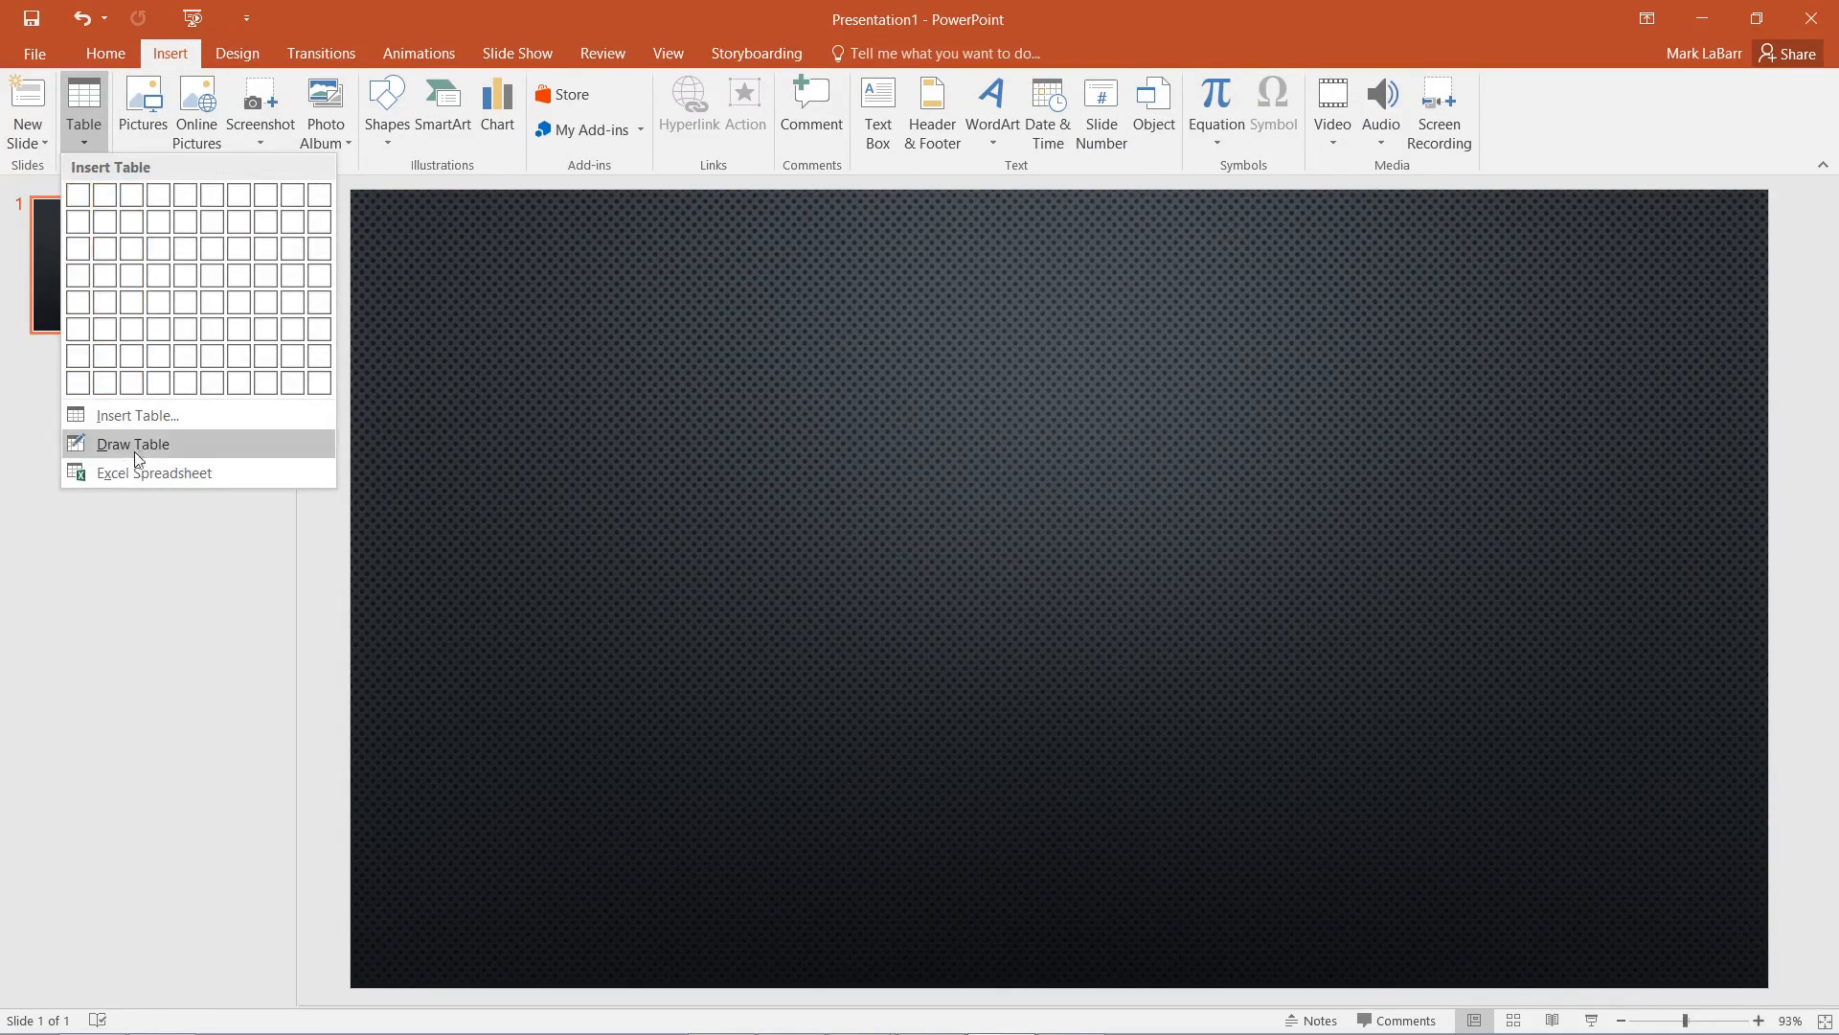
click(153, 473)
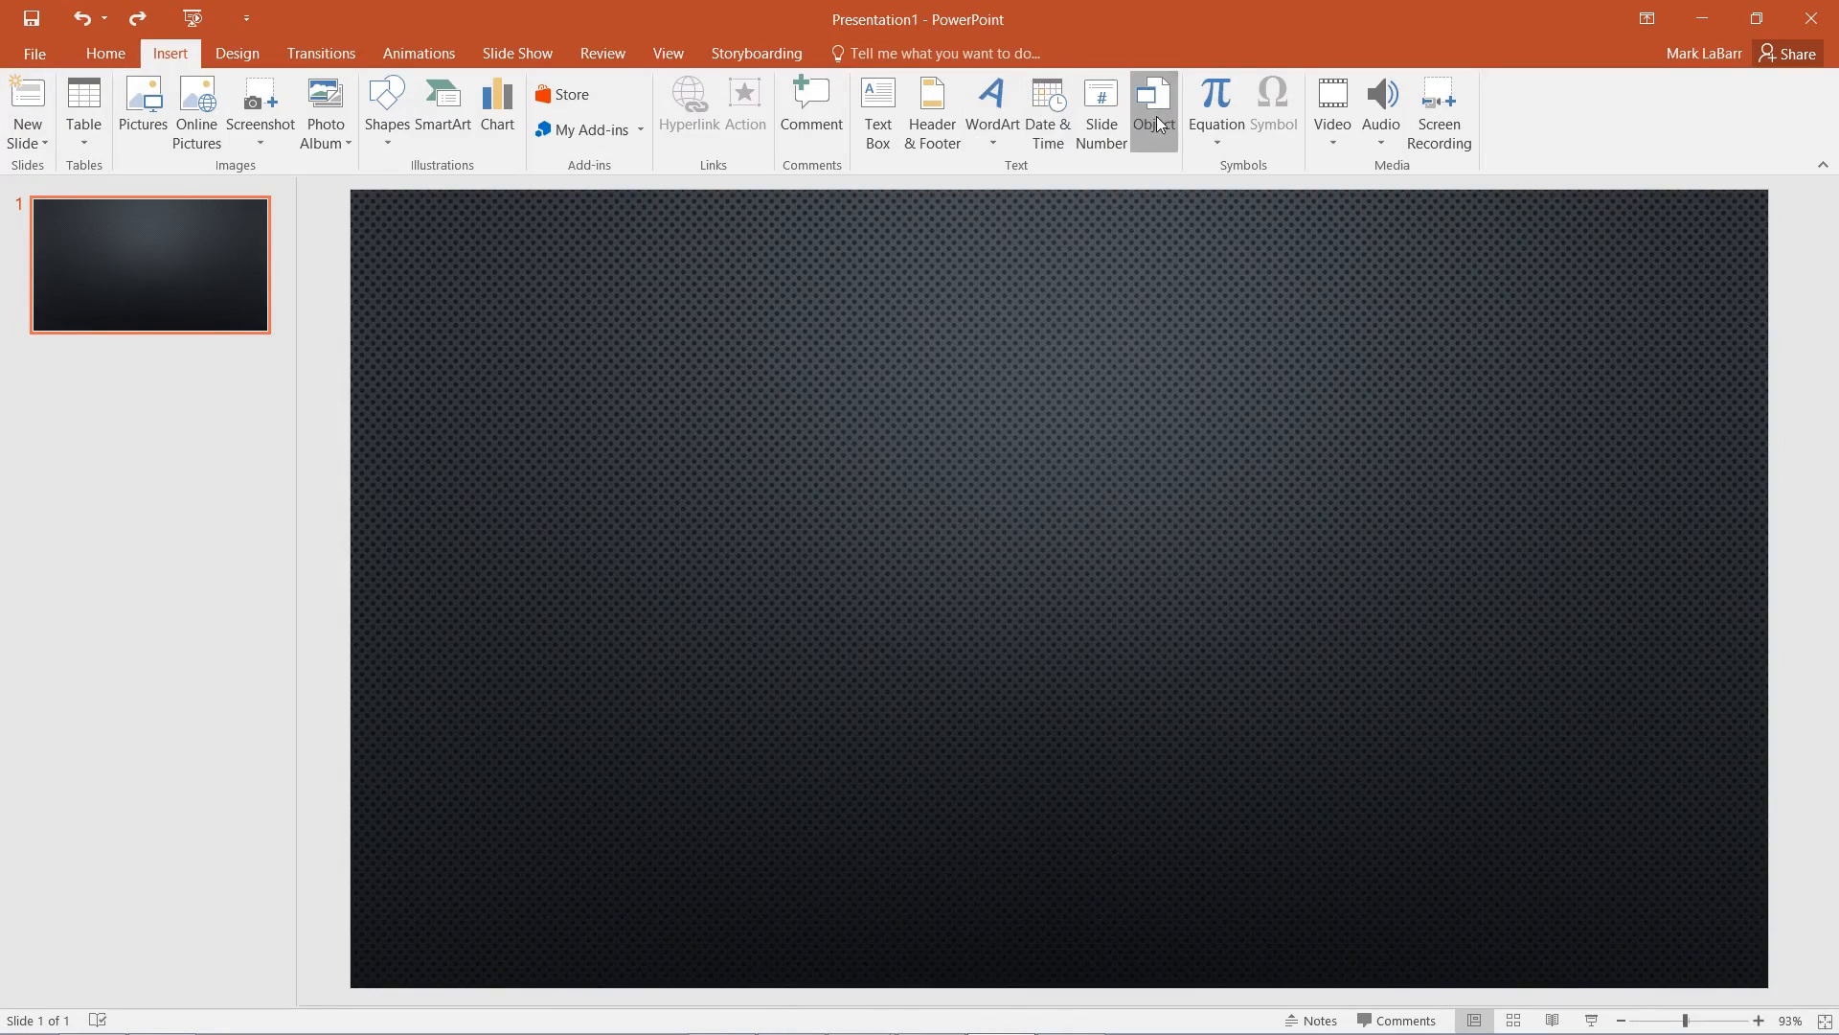
Embed Stocks.xlsx on the slide as an object created from file
click(1155, 105)
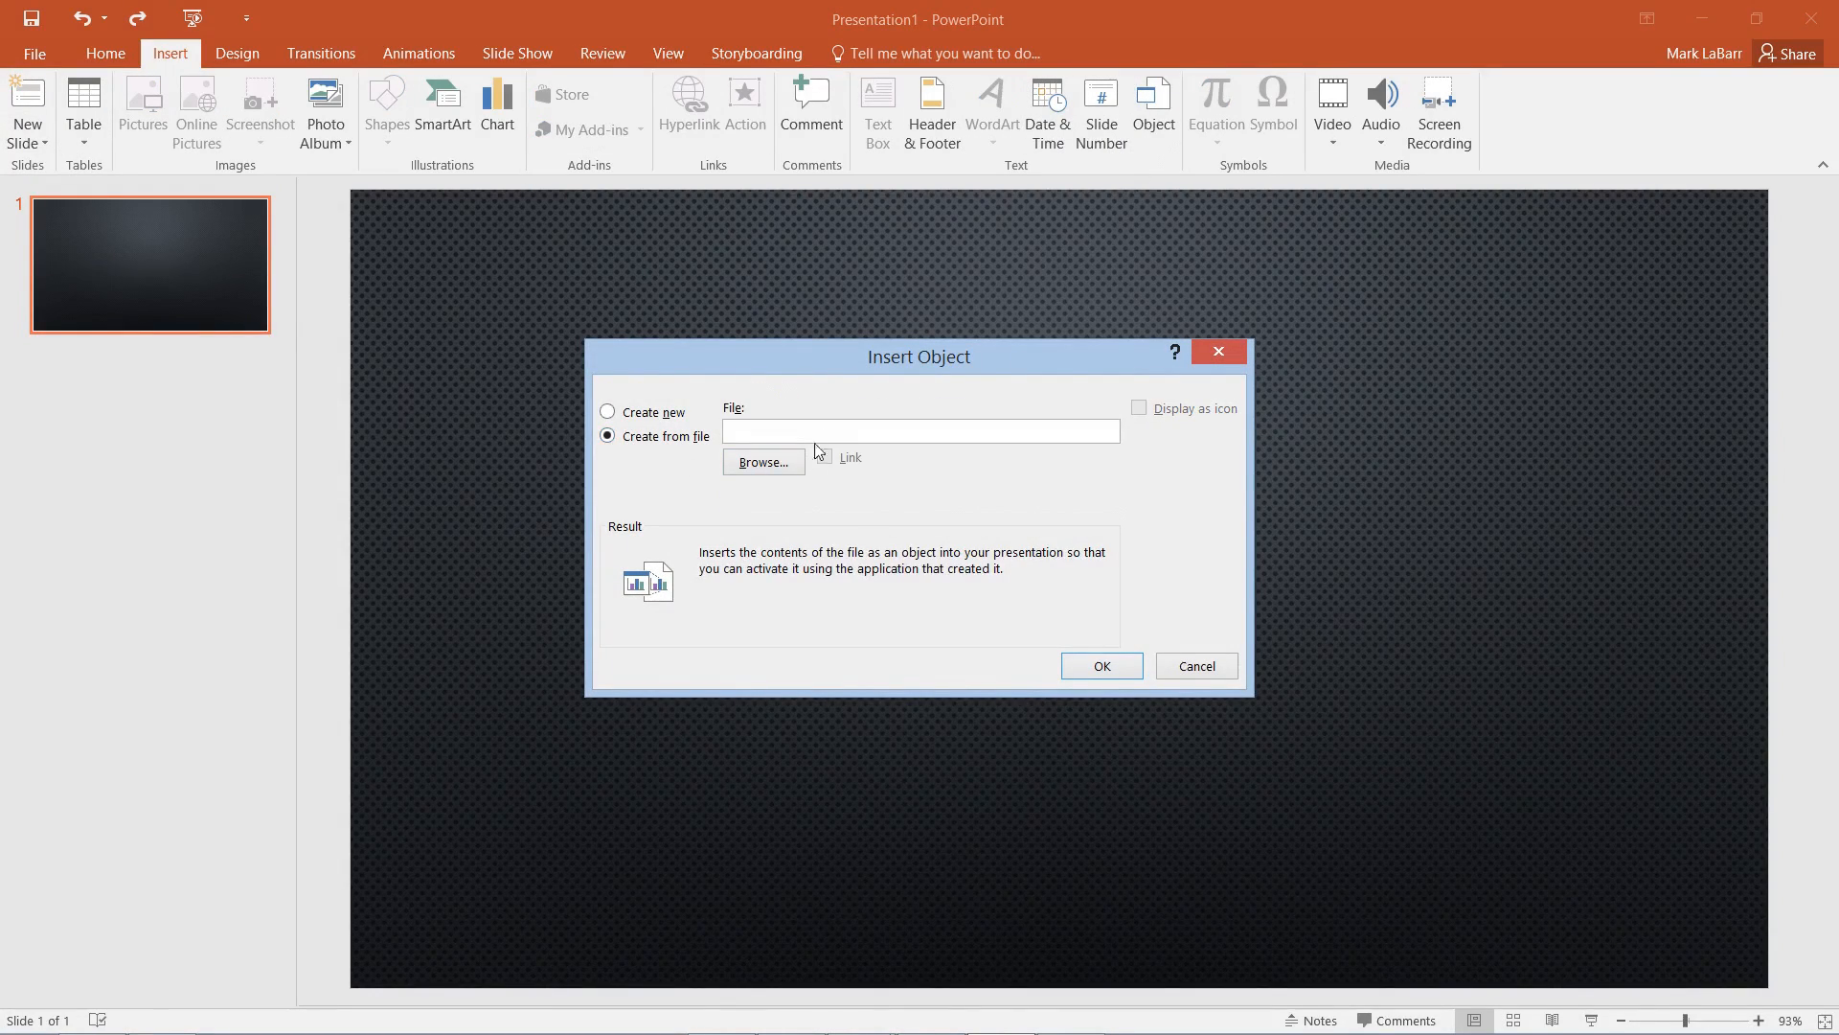
click(763, 461)
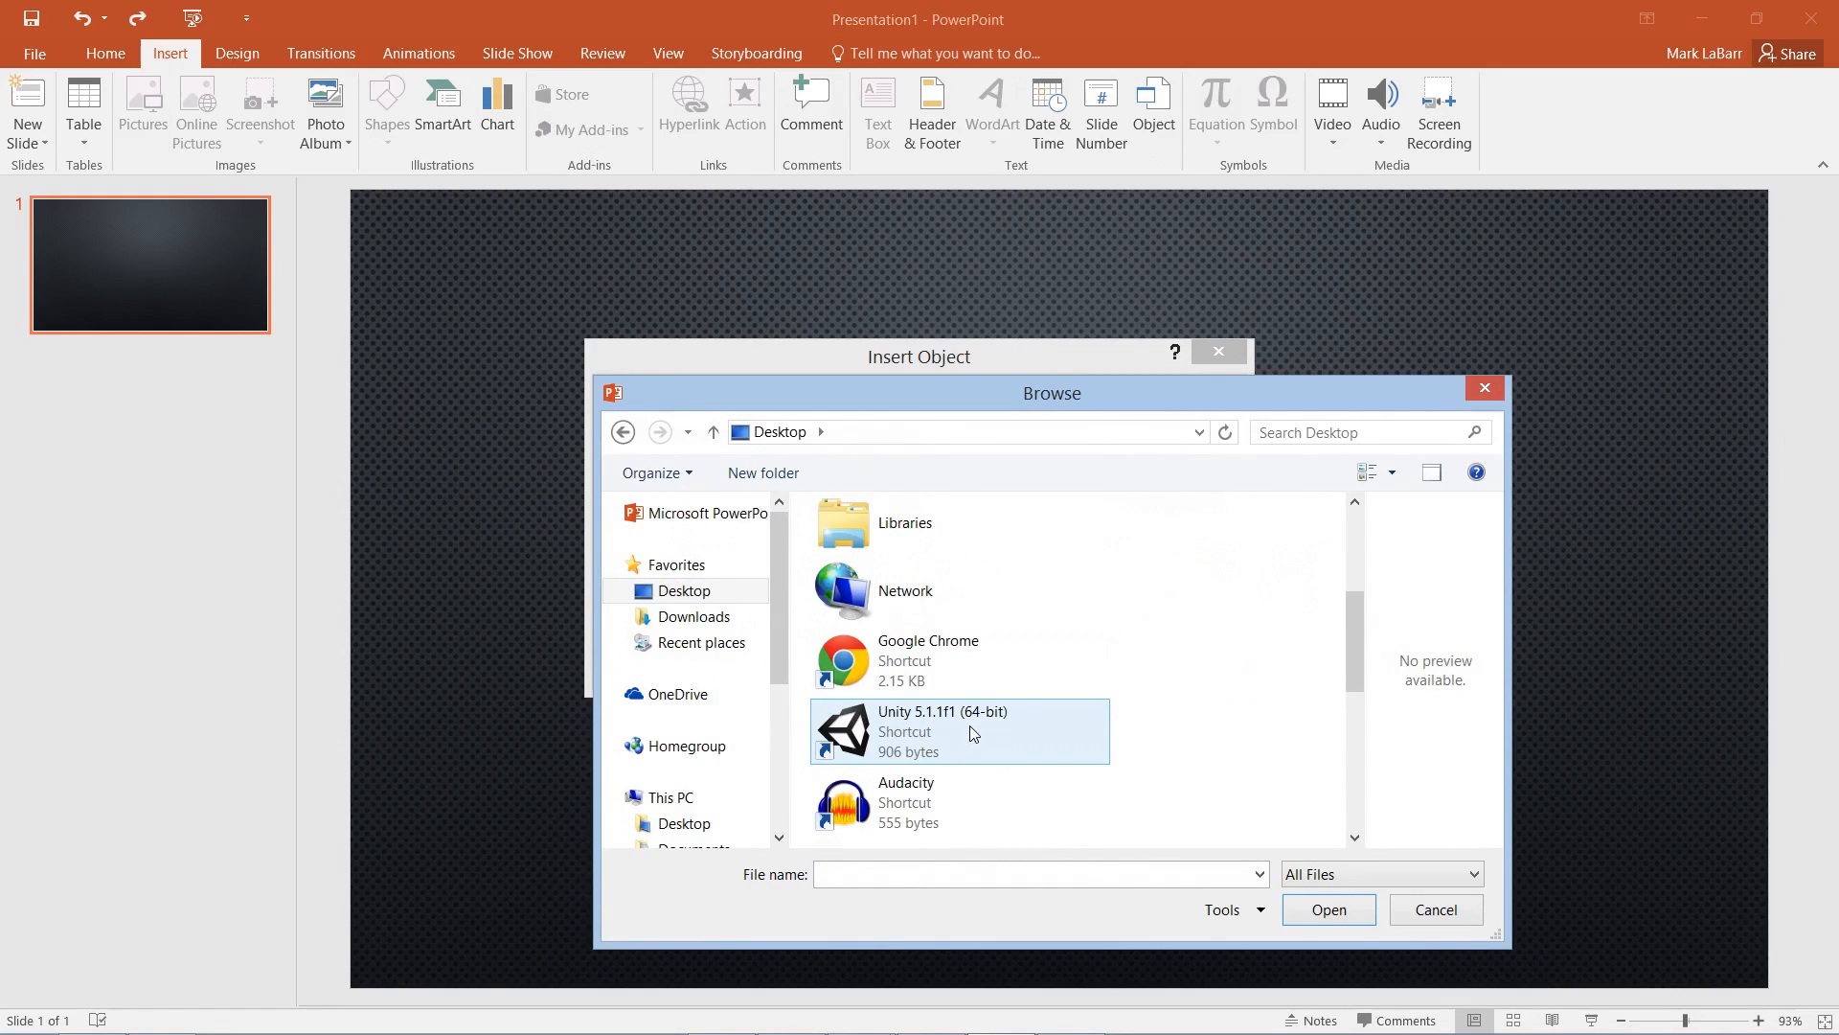
scroll(down, 3)
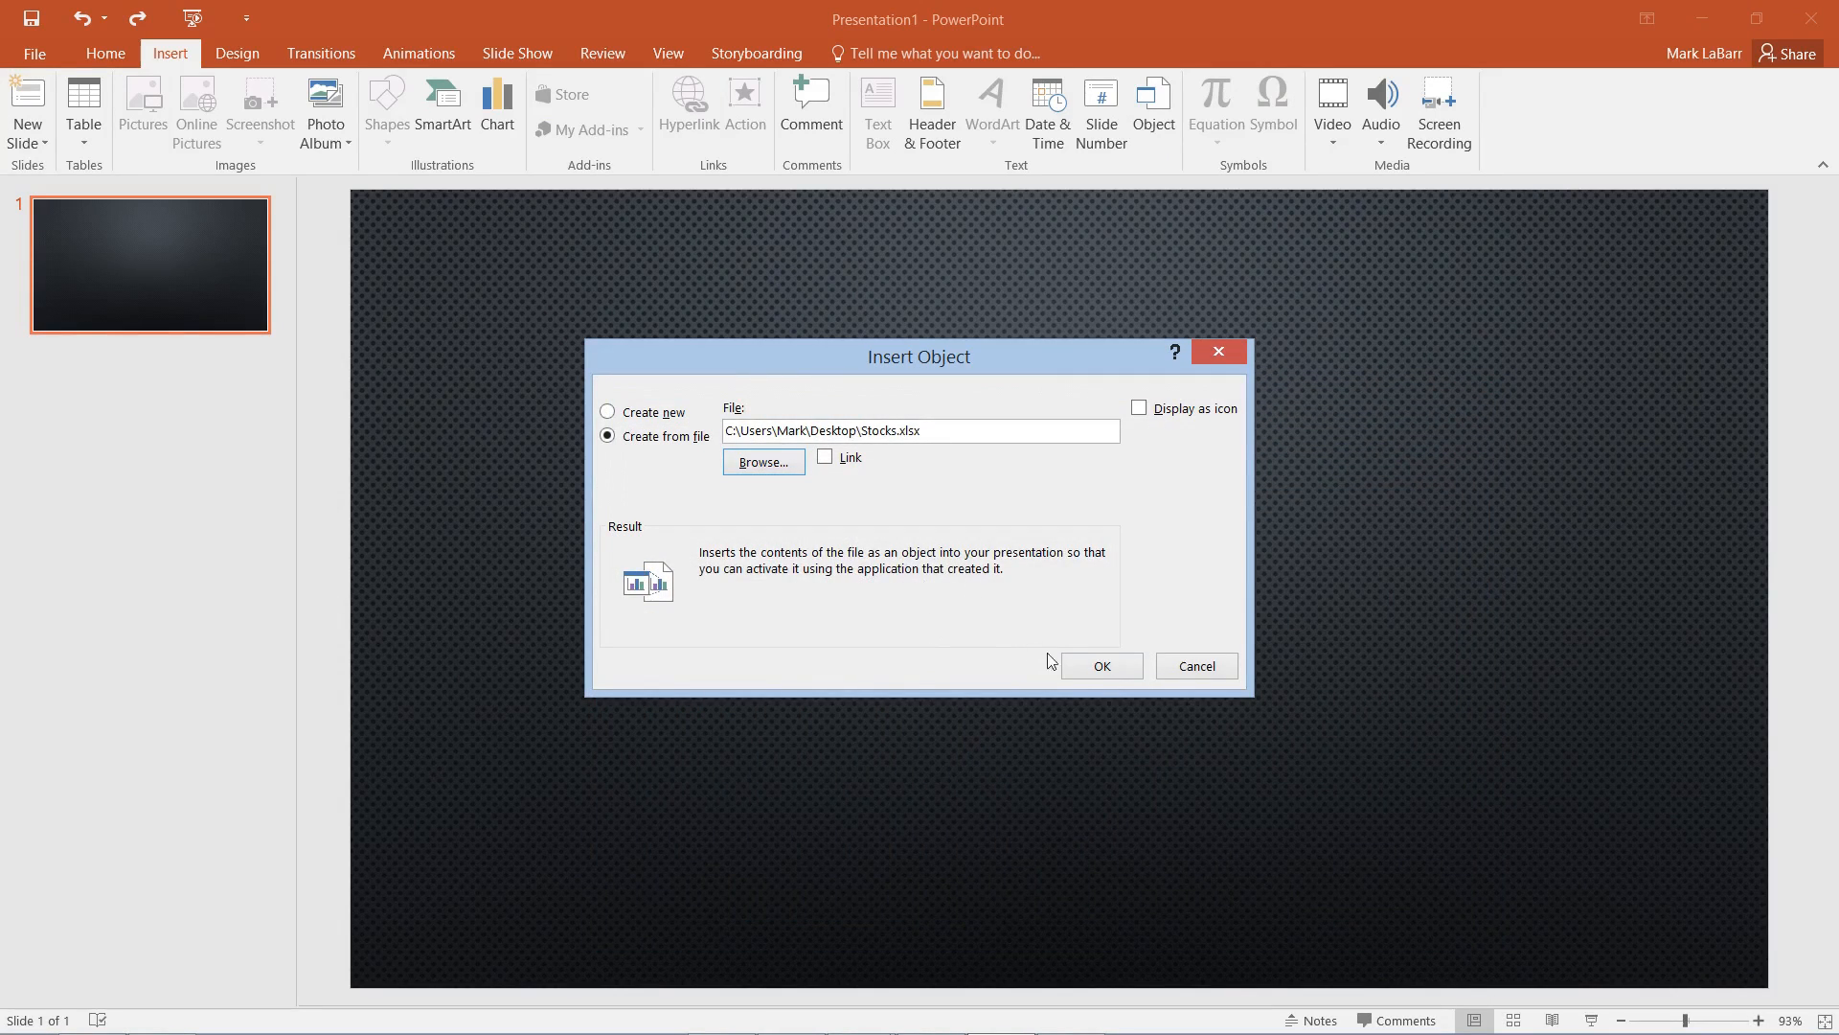
click(1102, 666)
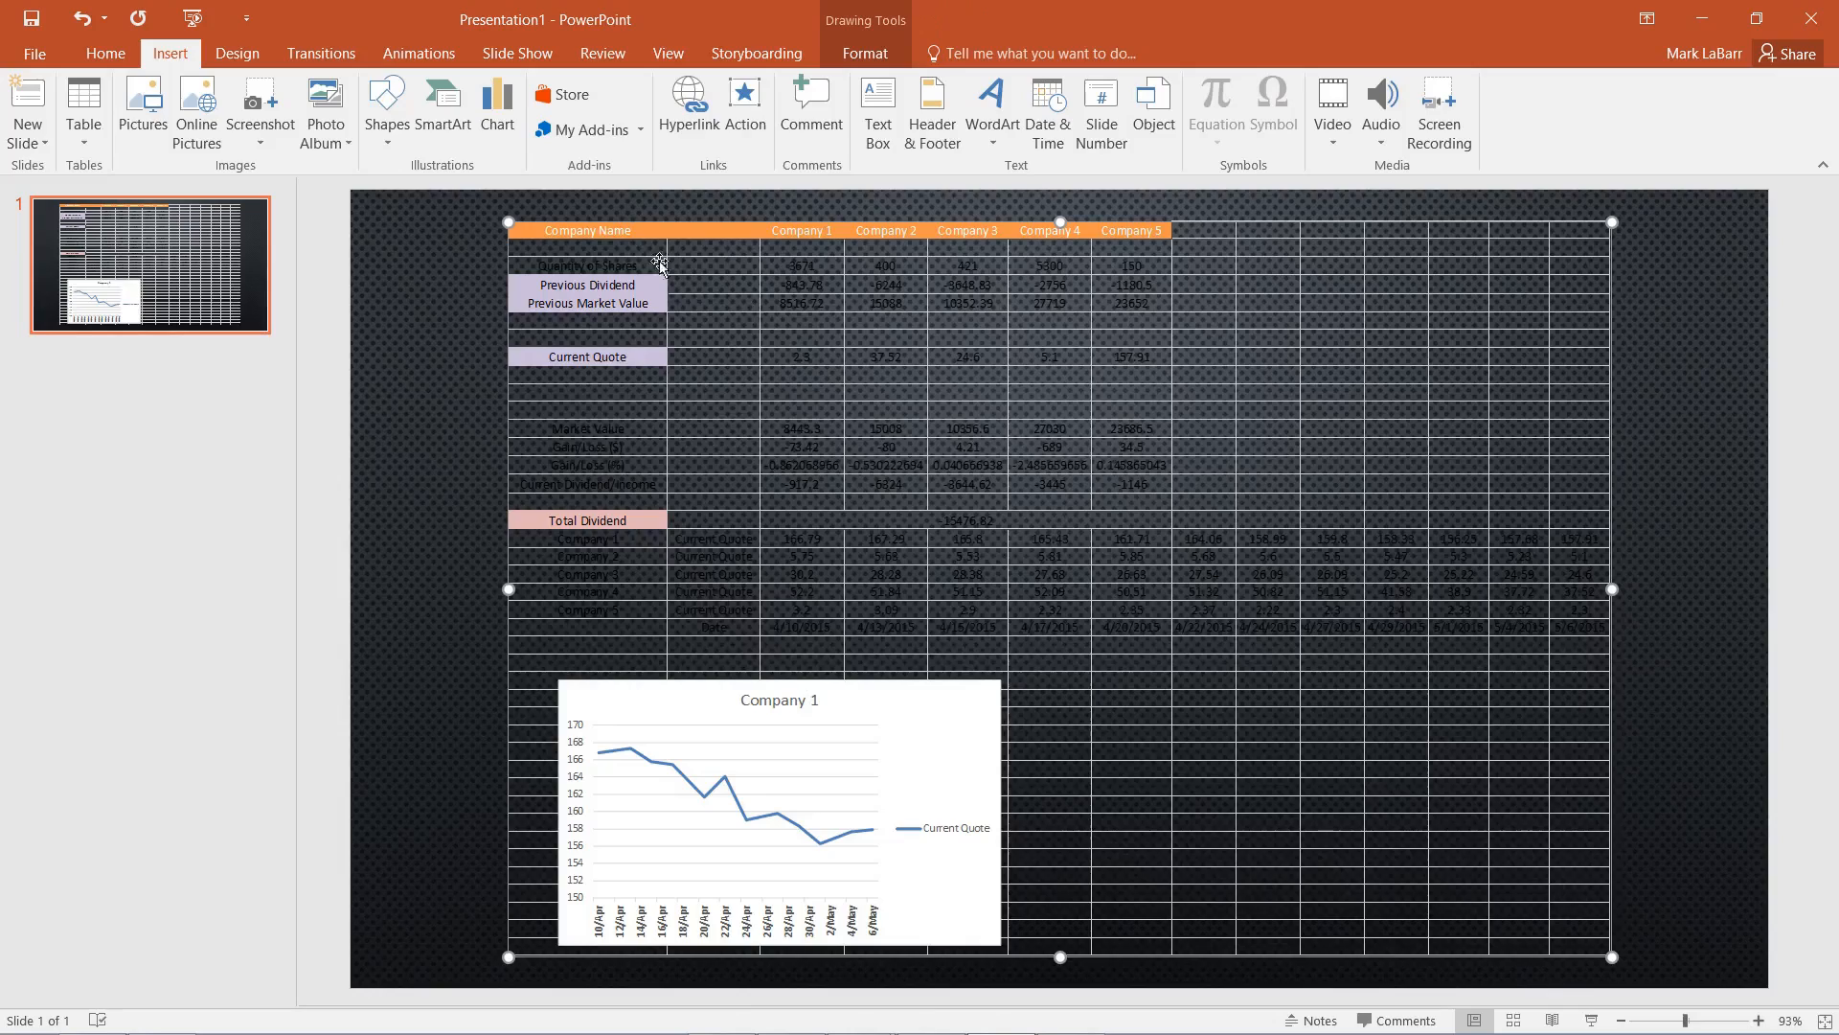
Open the embedded Stocks object in Excel, then undo the embedding and confirm
double_click(660, 265)
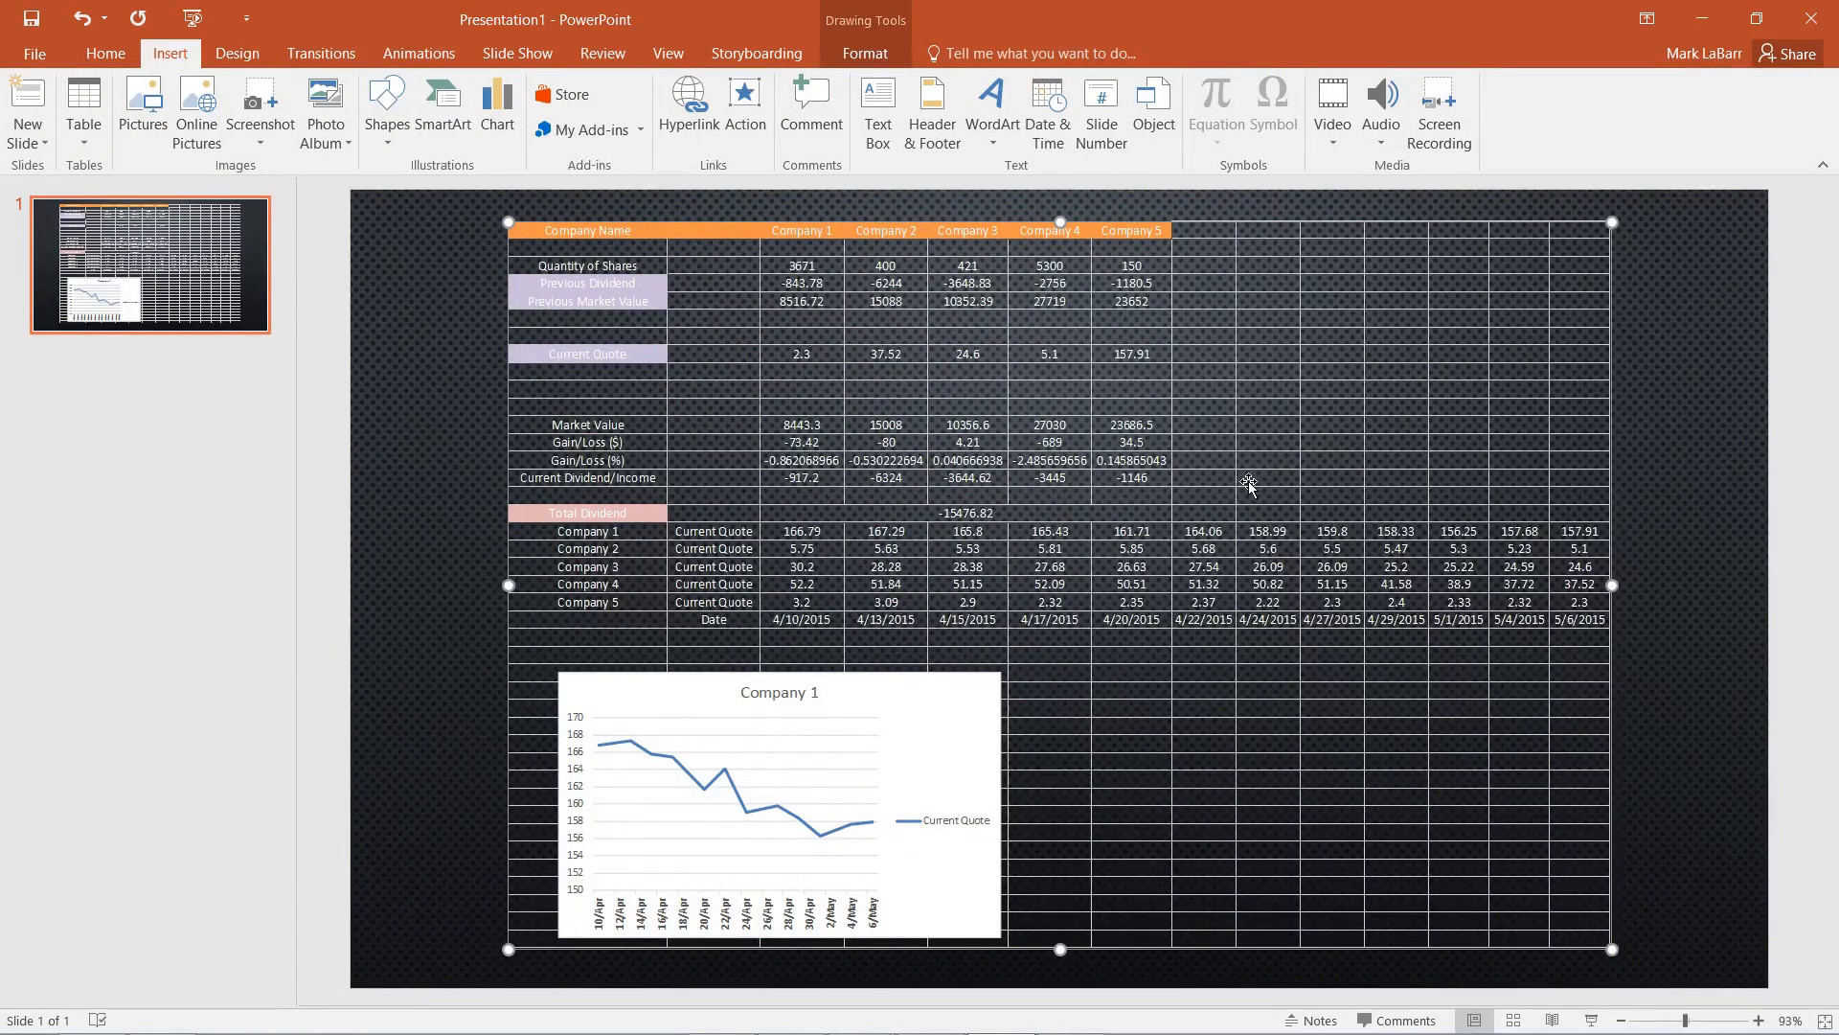
mouse_move(1231, 476)
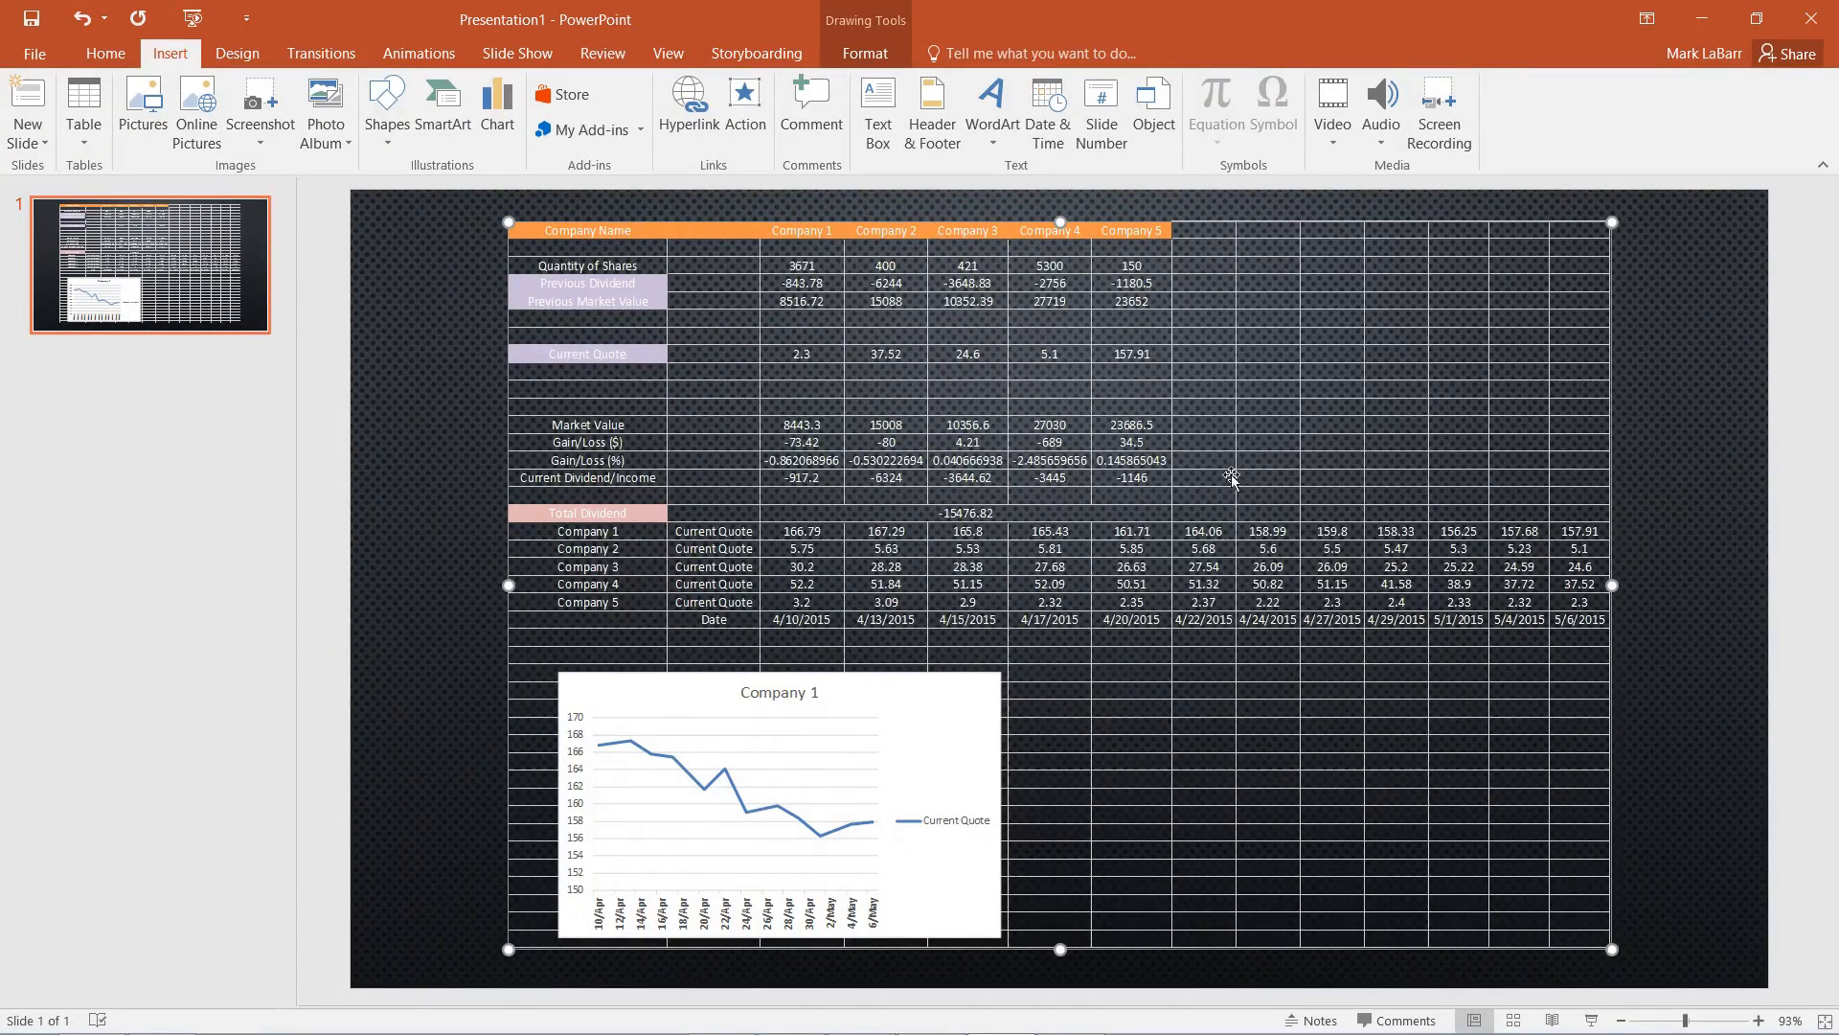
click(69, 18)
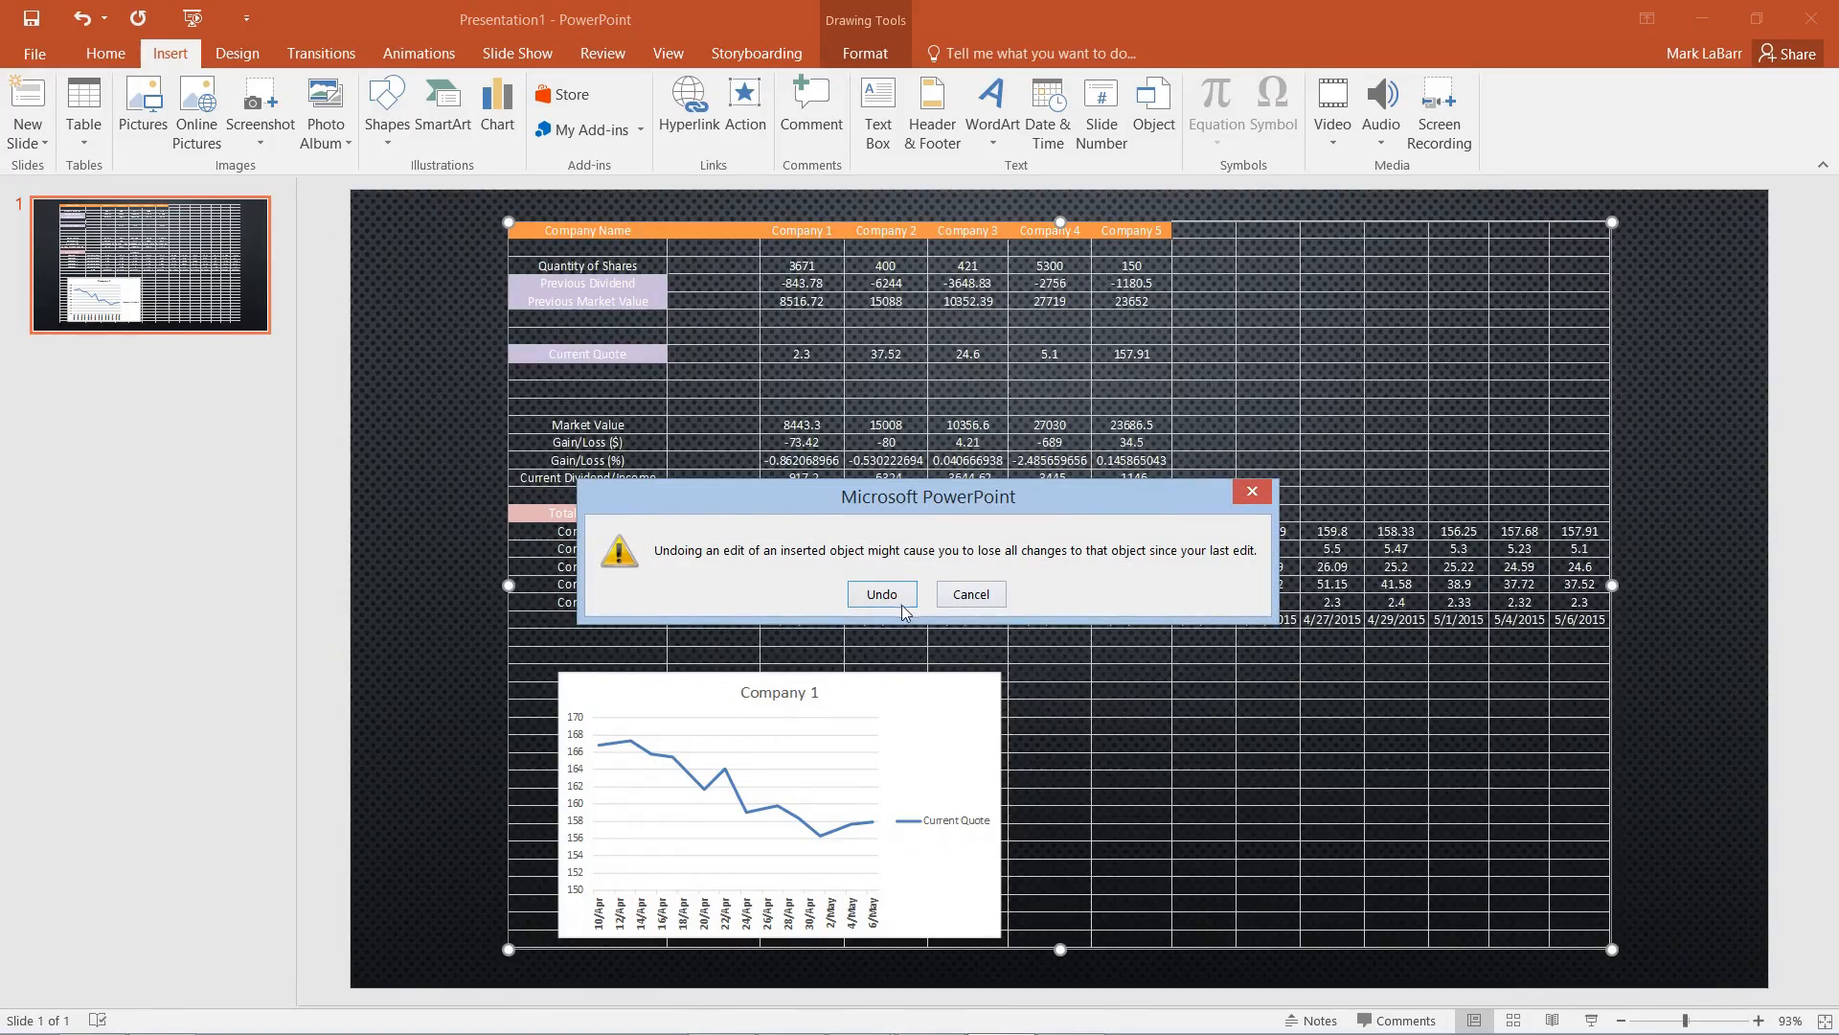
click(882, 594)
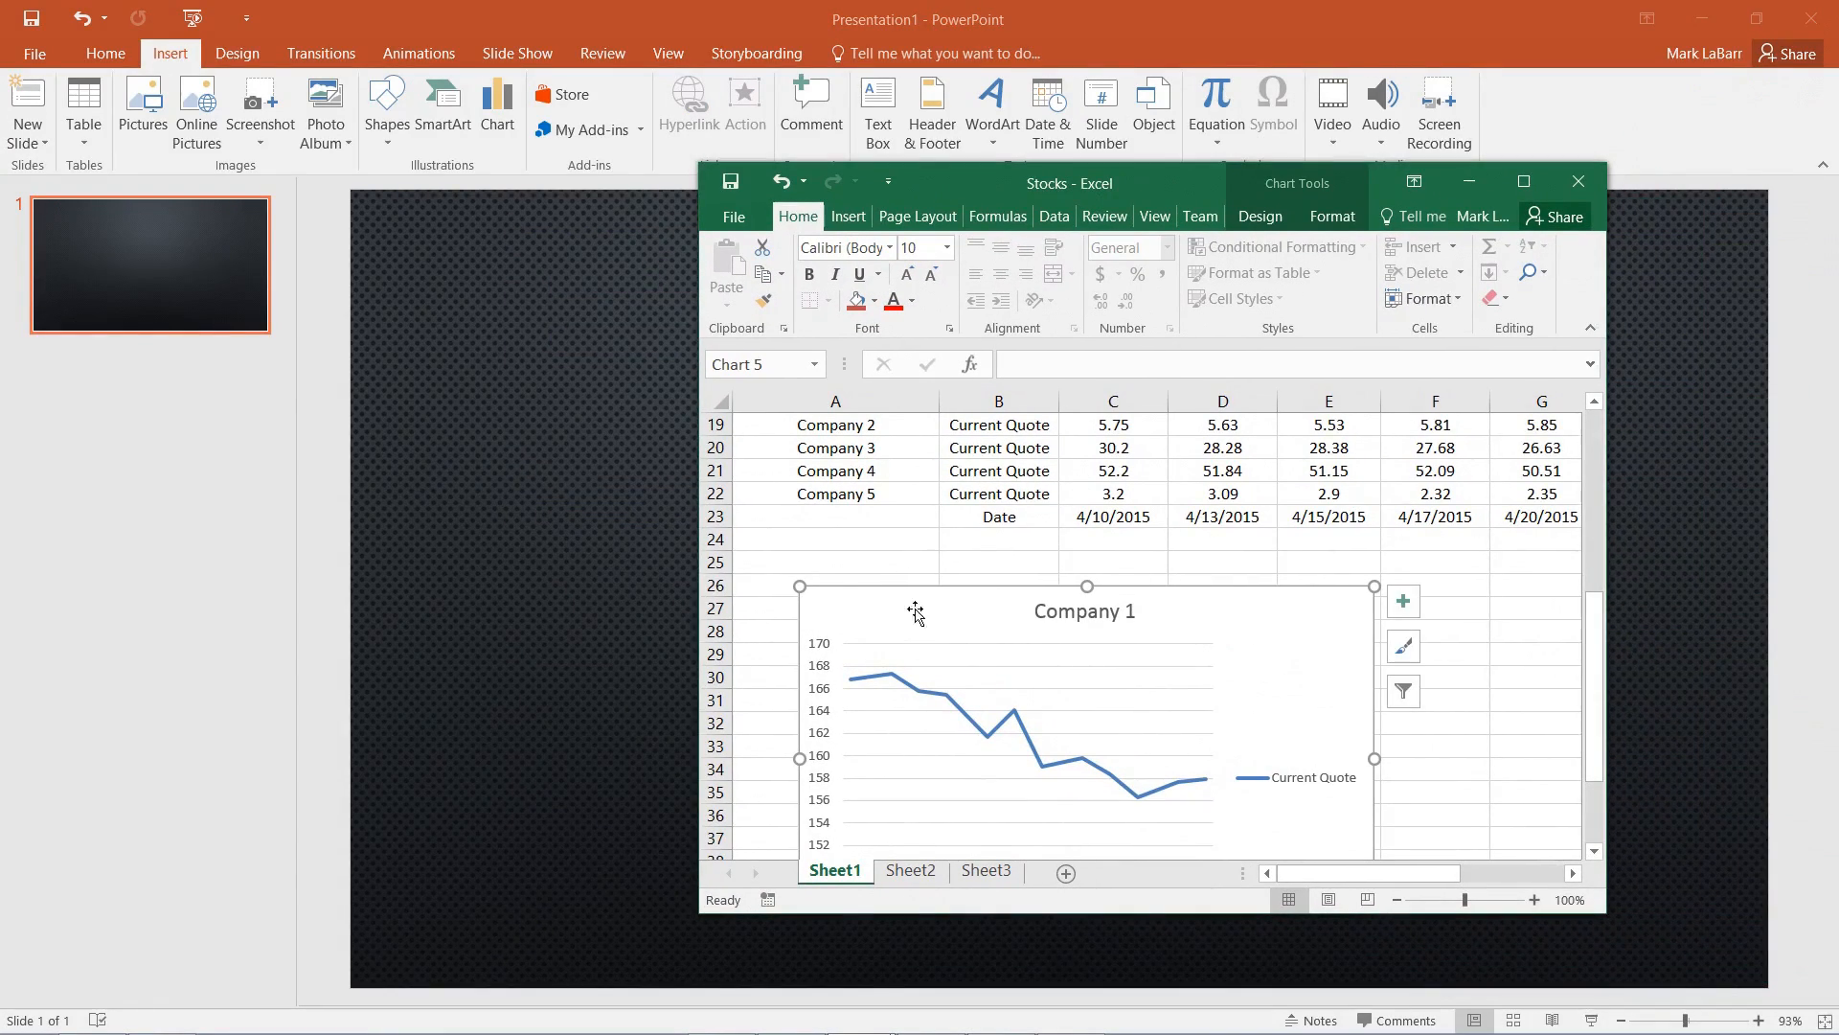
mouse_move(1299, 618)
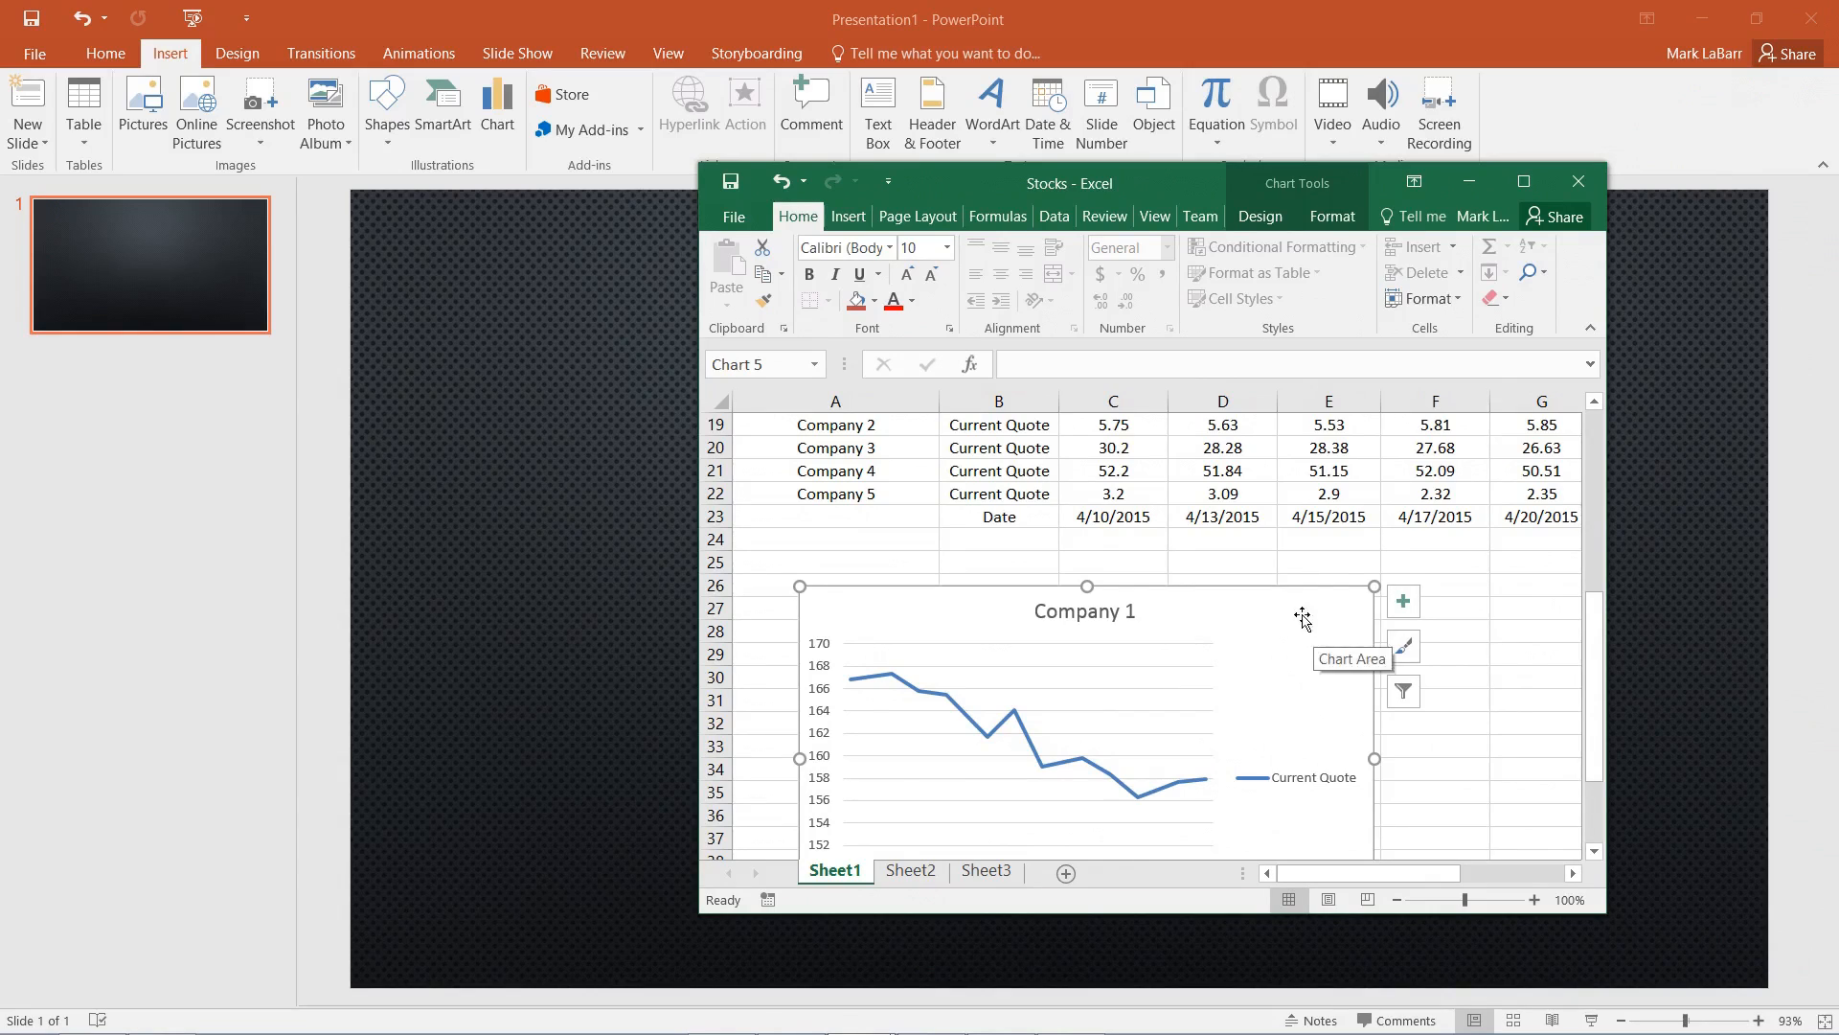
Copy the Company 1 line chart from its right-click menu in Excel
right_click(1301, 618)
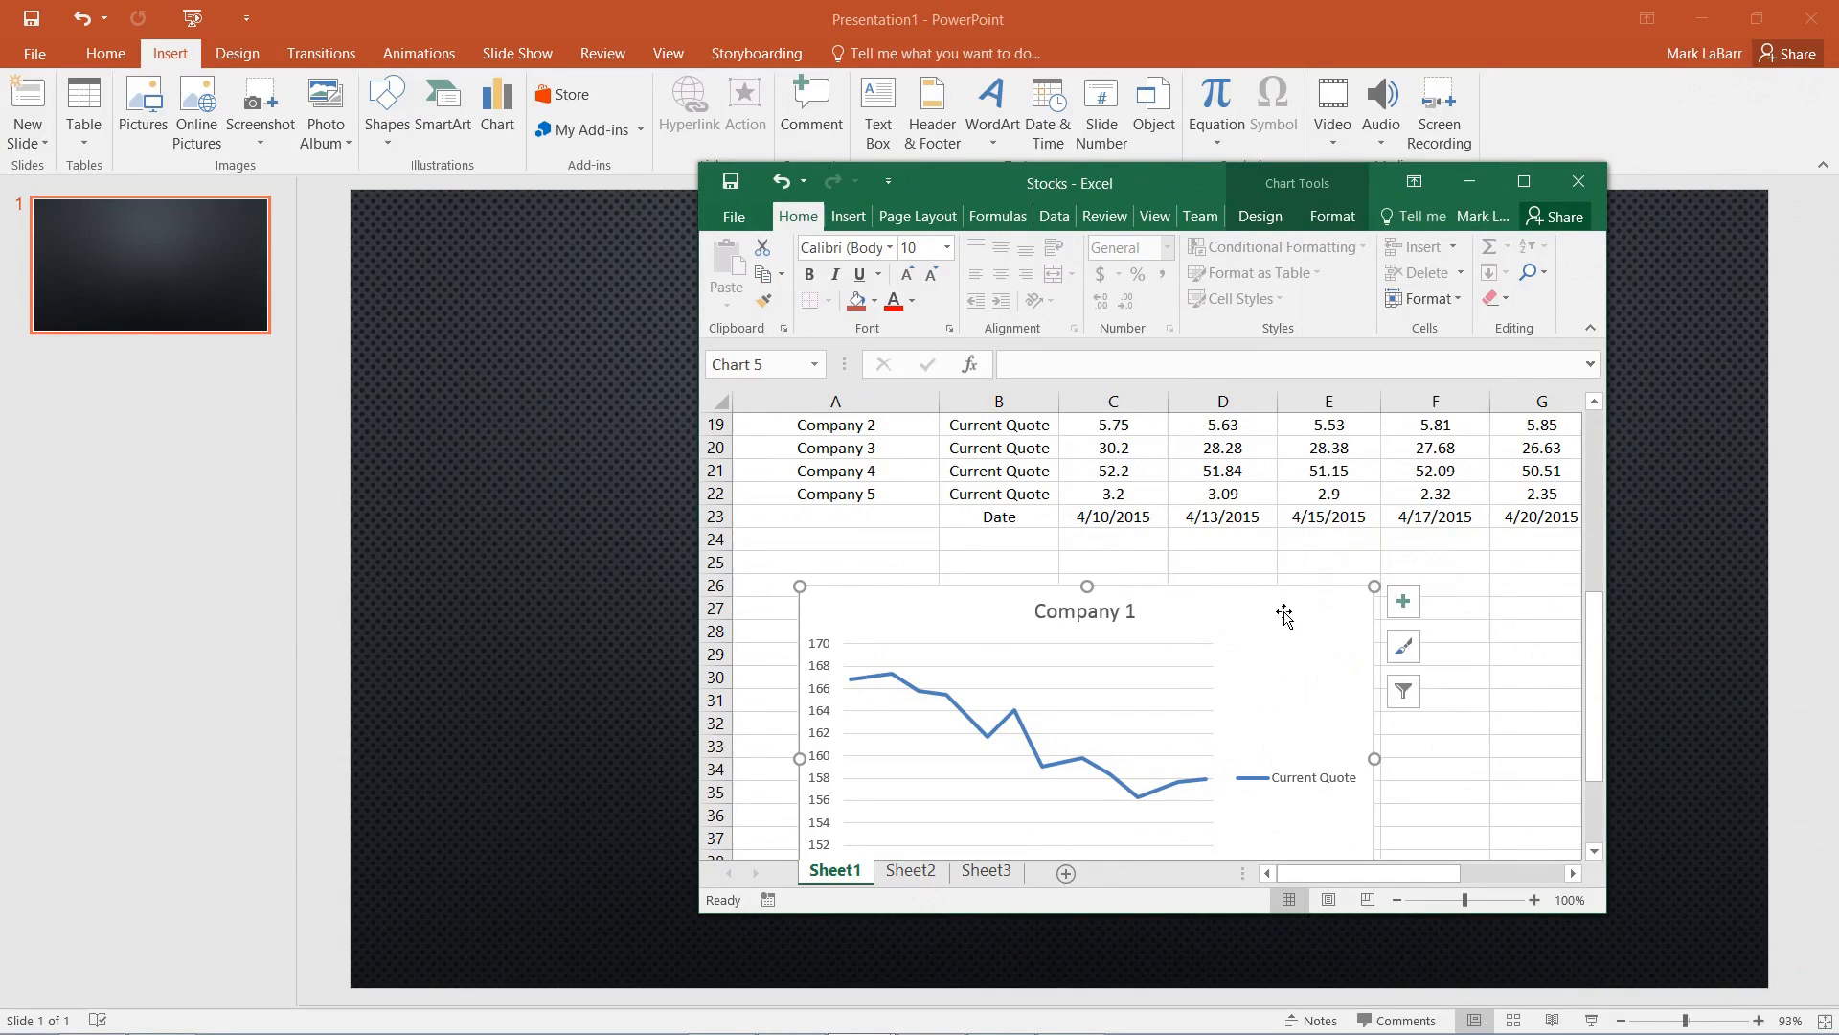
click(1577, 180)
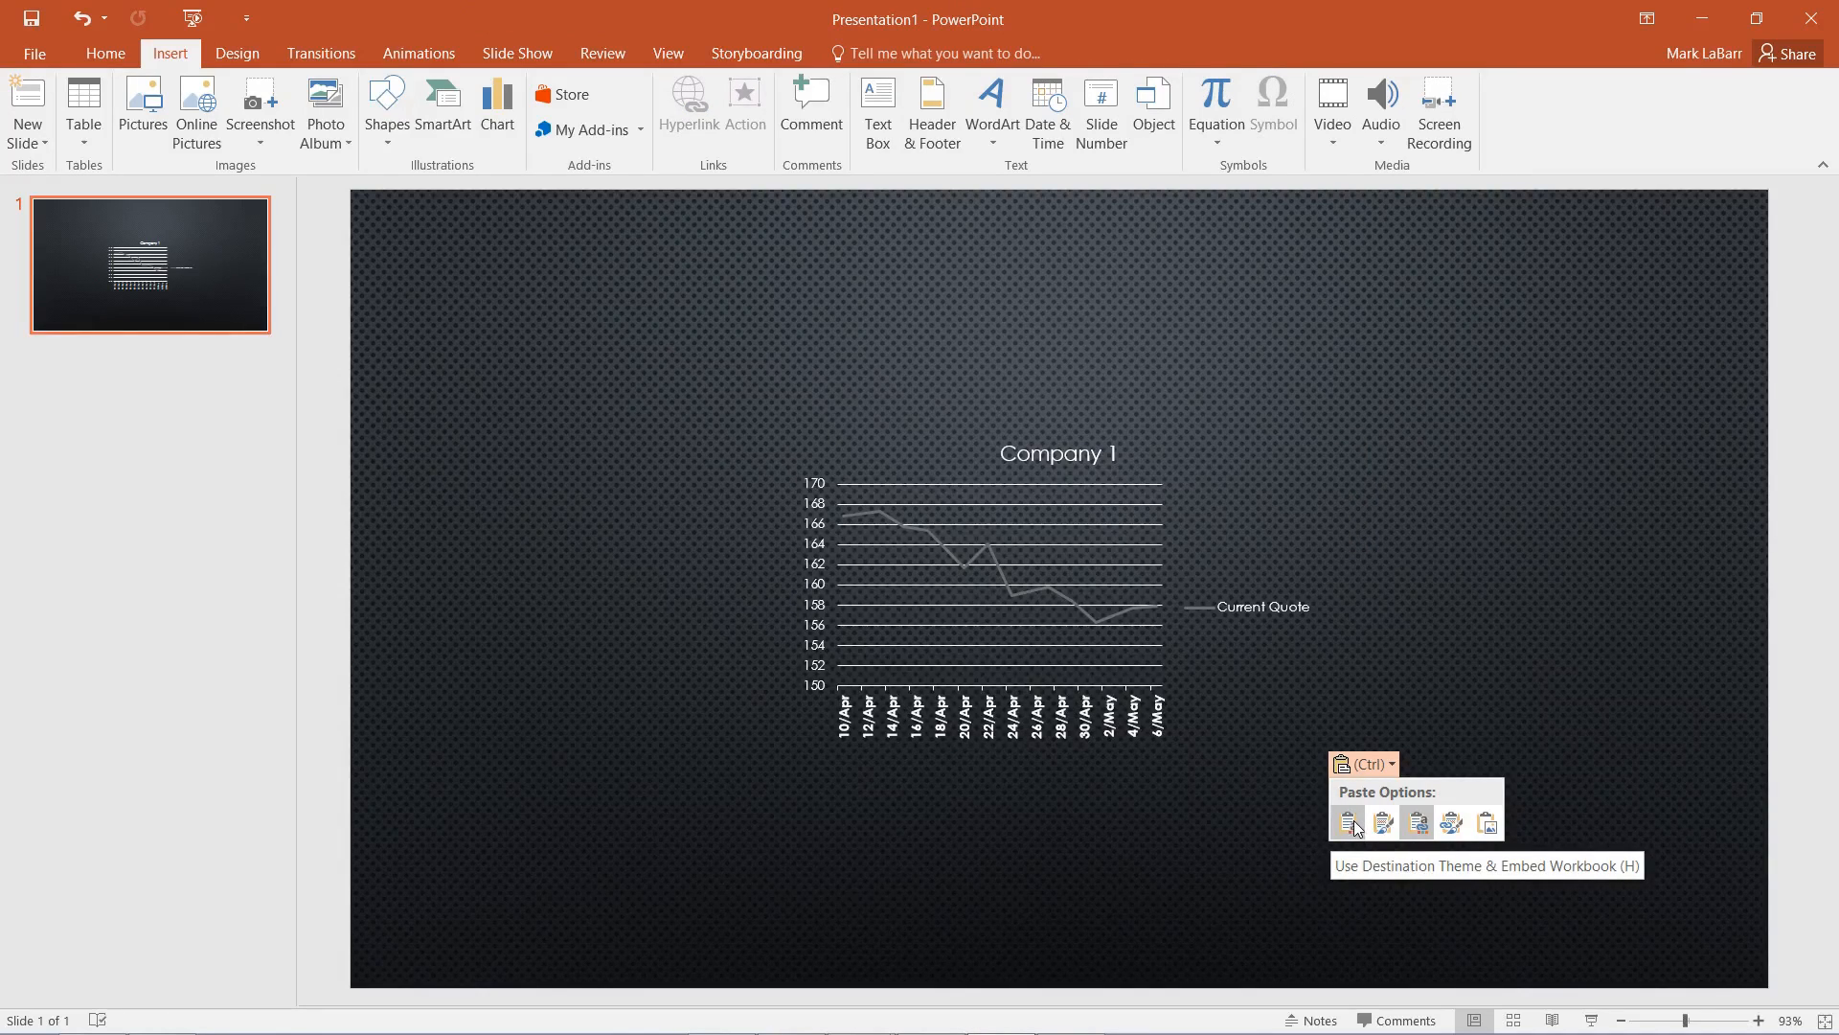
mouse_move(1382, 824)
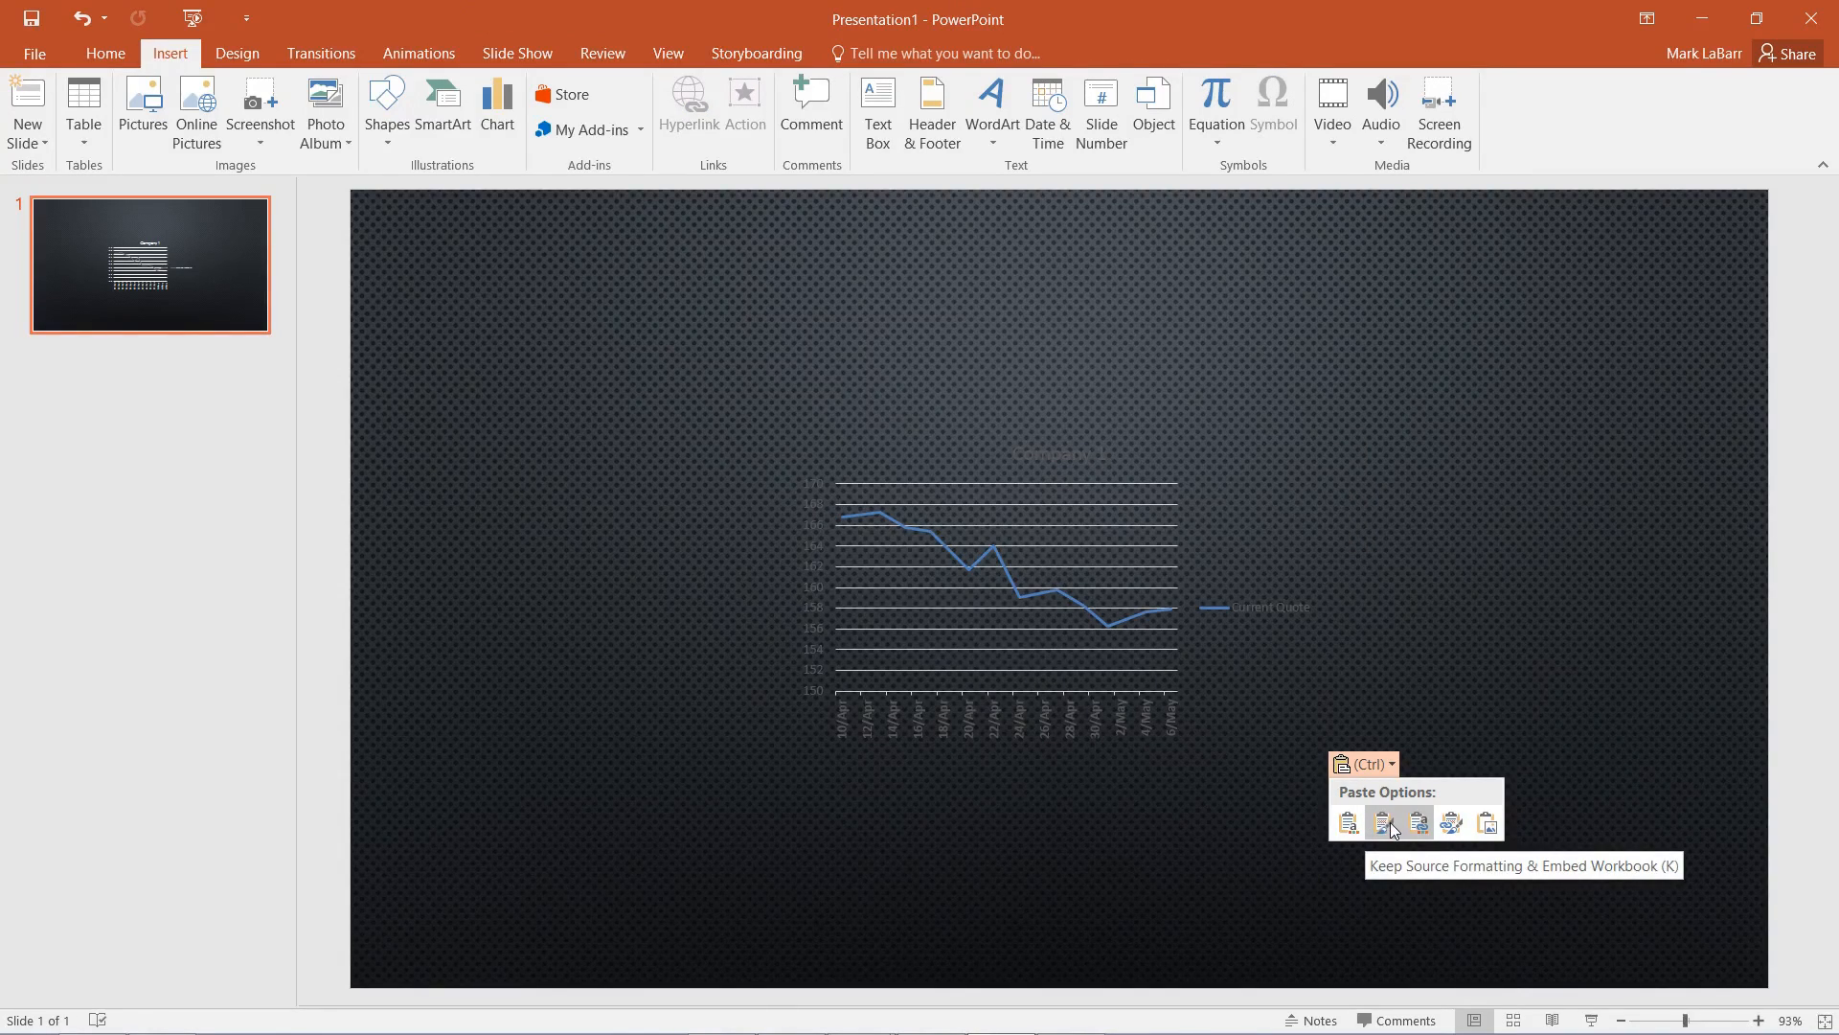
mouse_move(1419, 827)
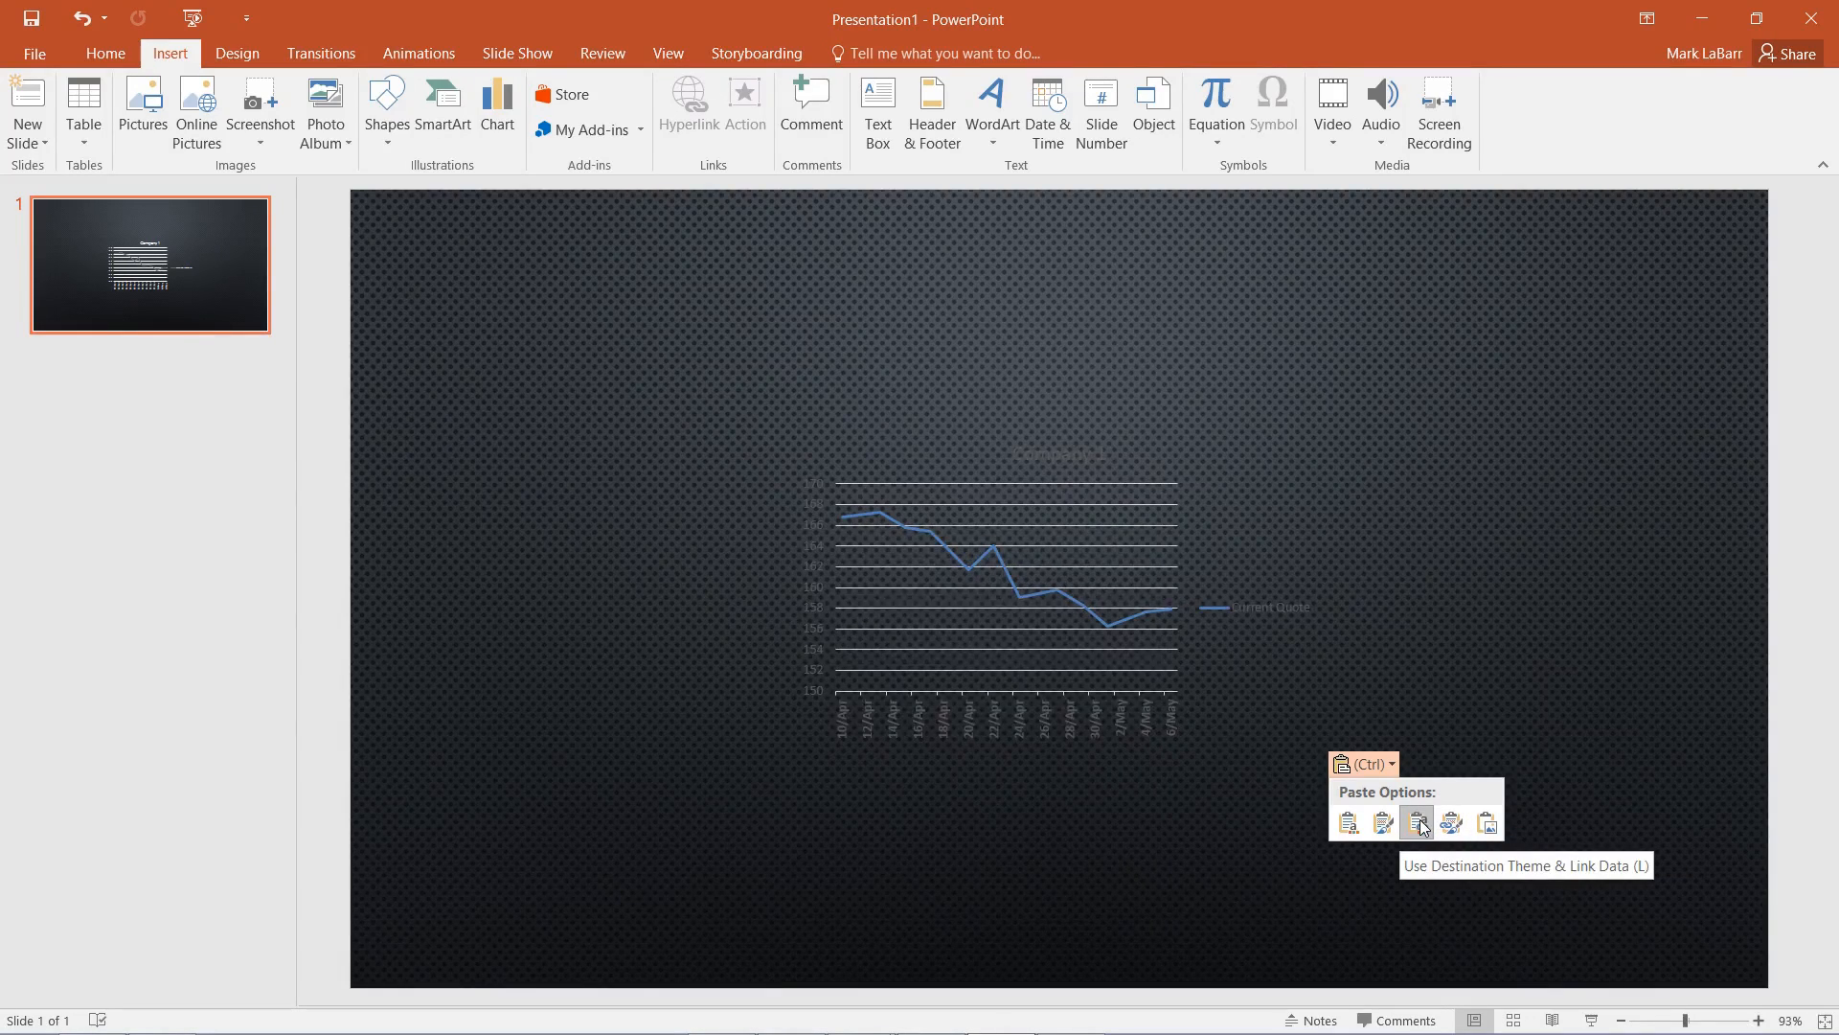
mouse_move(1452, 825)
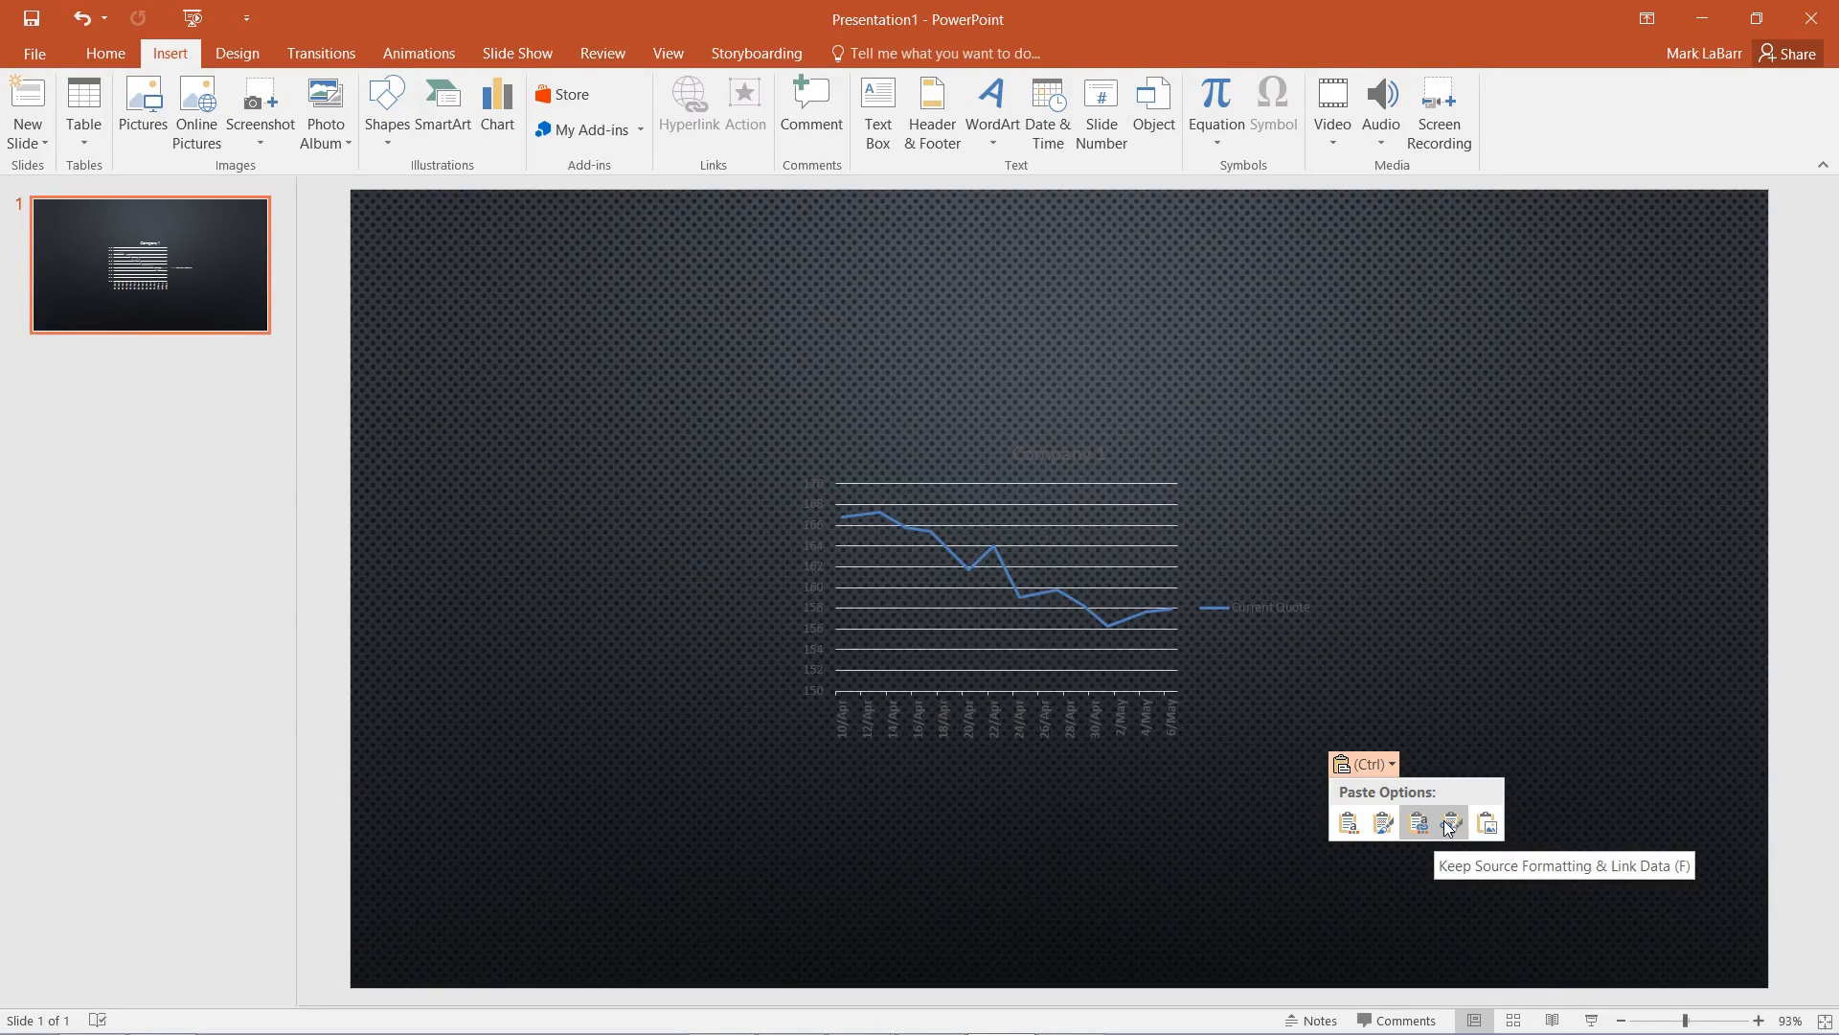
Paste the Company 1 chart using Use Destination Theme & Embed Workbook
click(1487, 823)
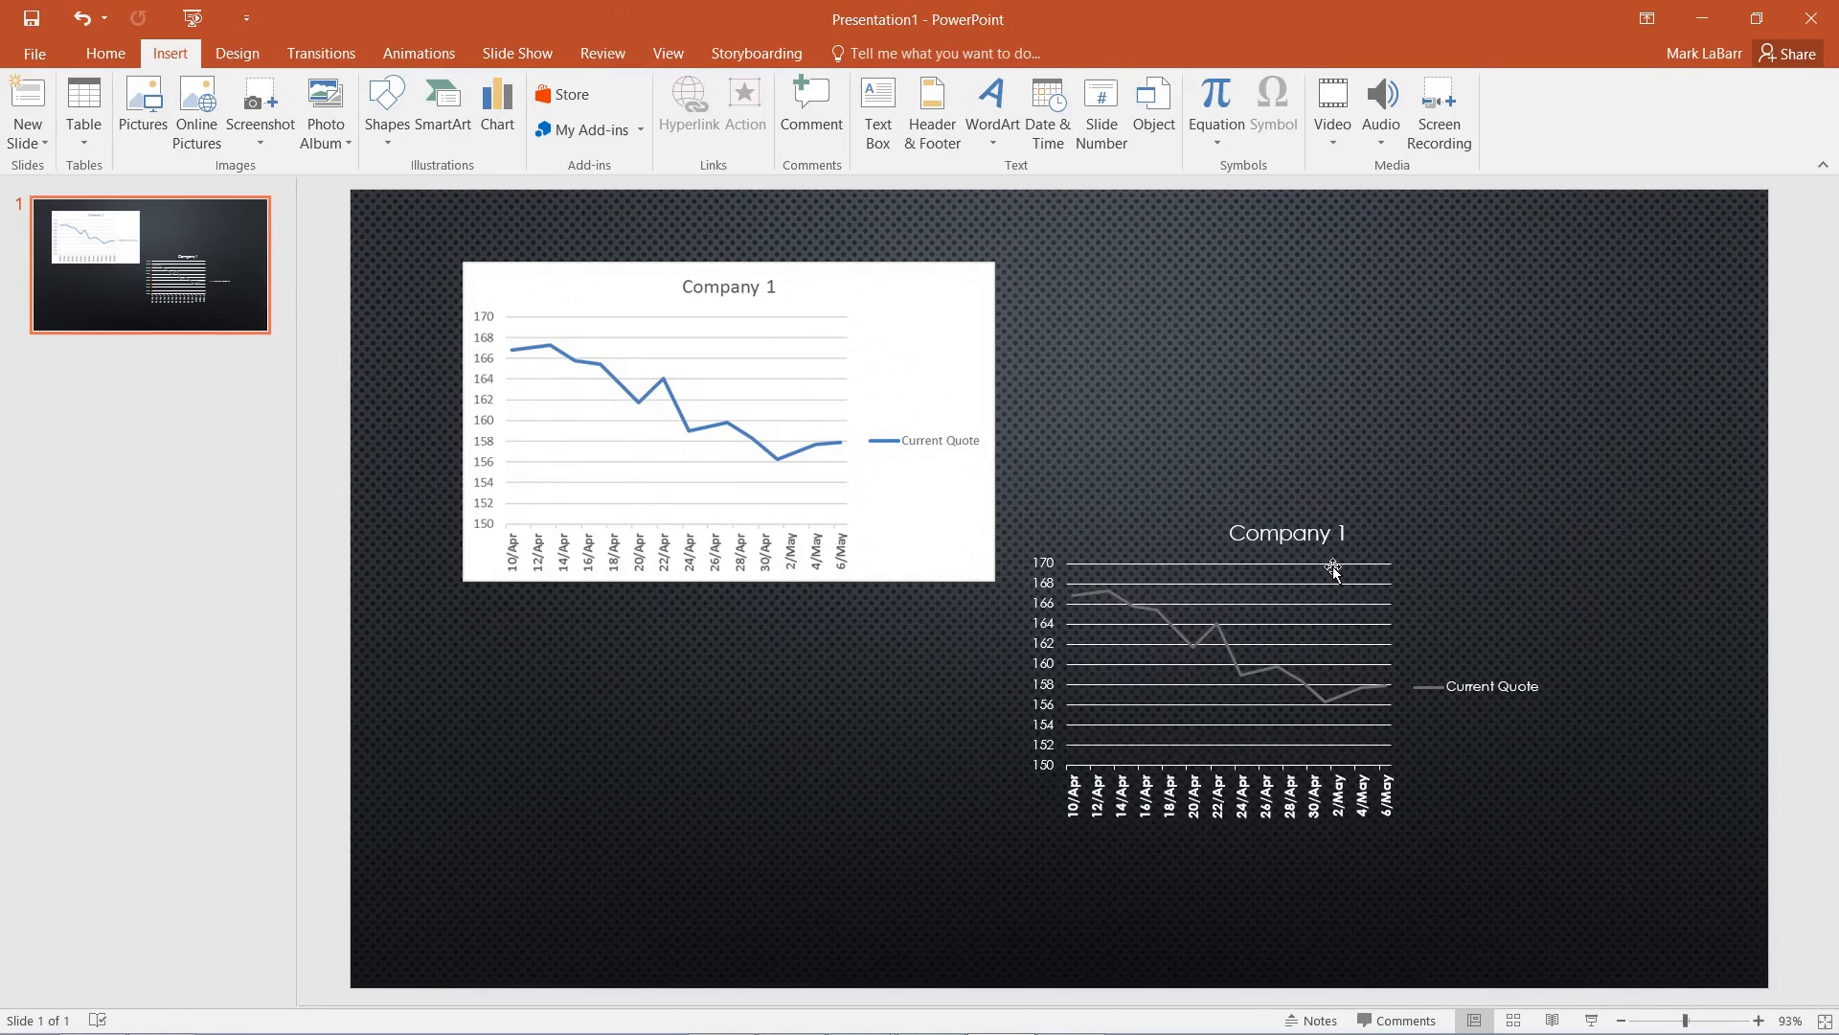
mouse_move(1314, 678)
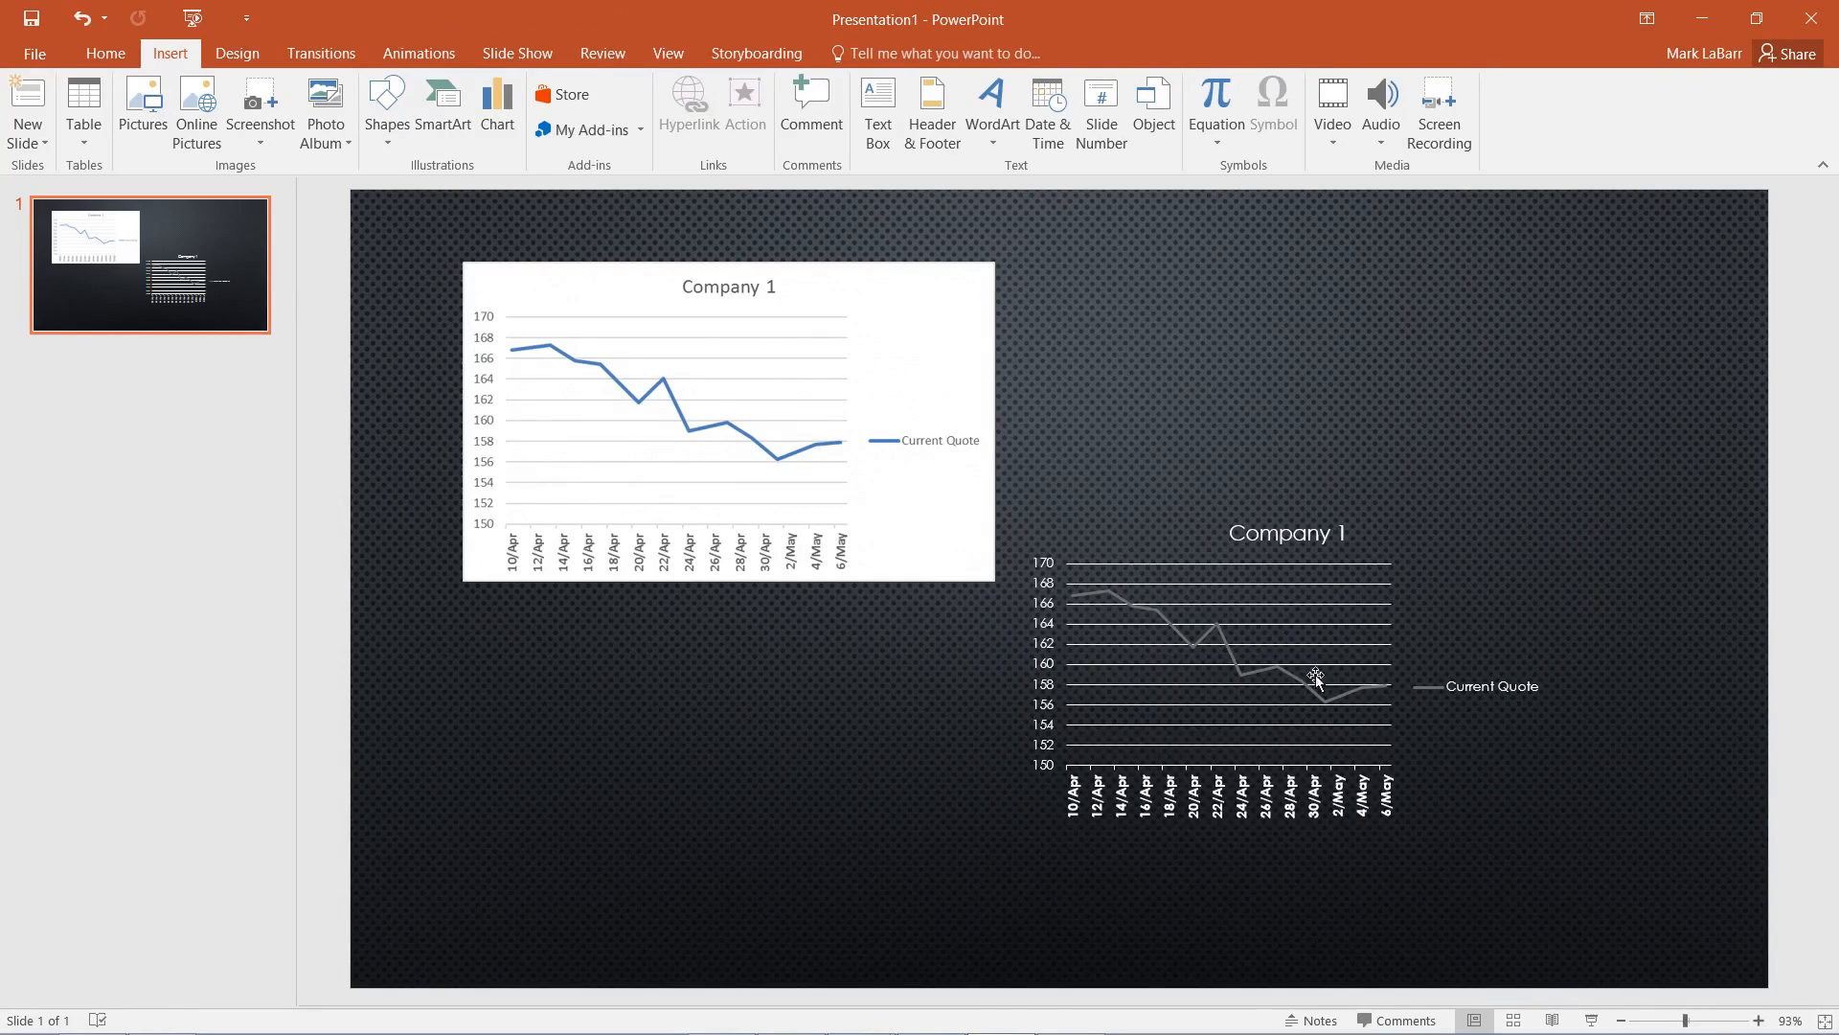